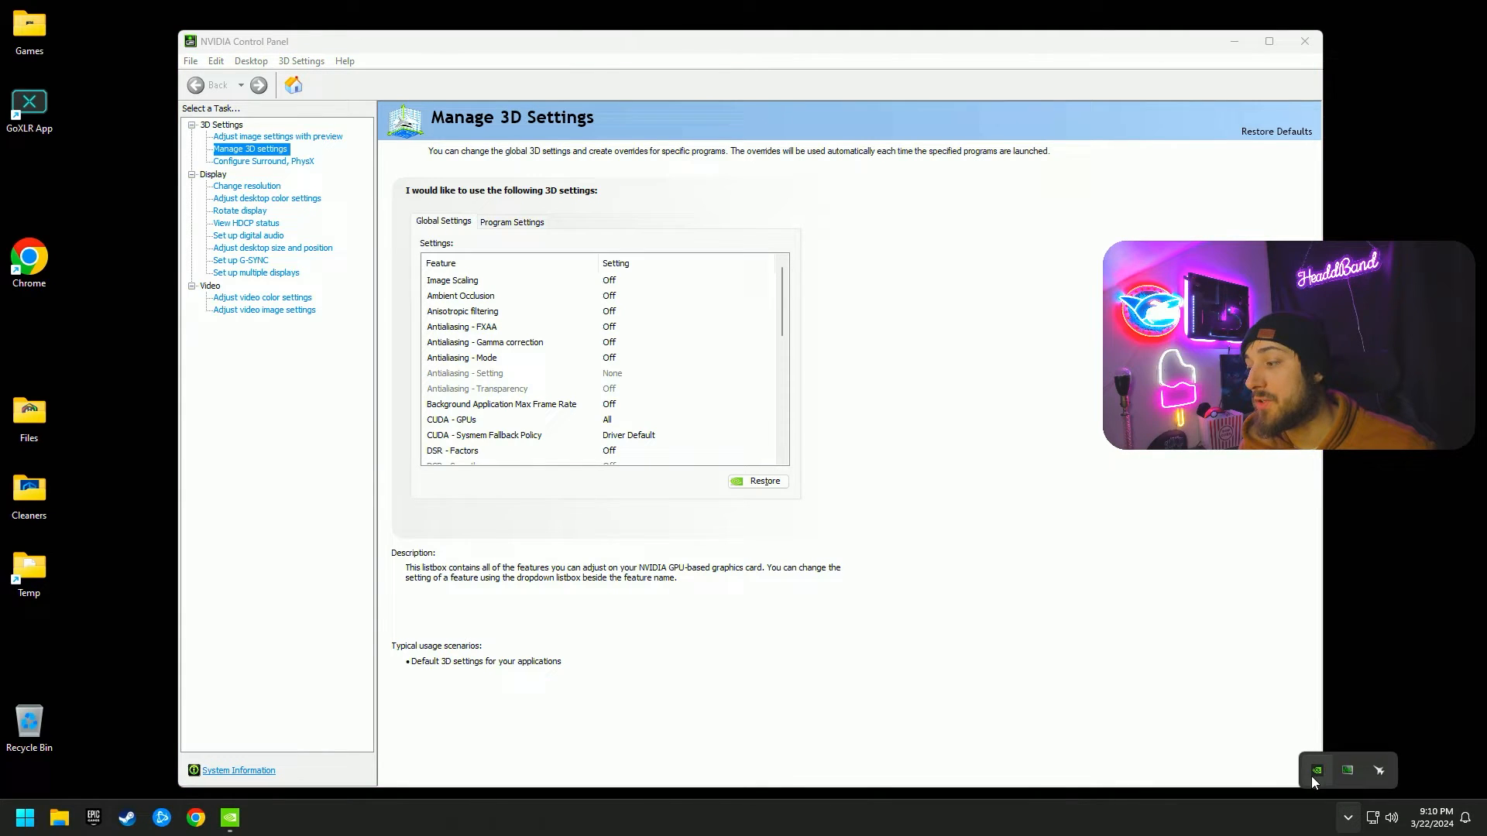
pyautogui.moveTo(1315, 770)
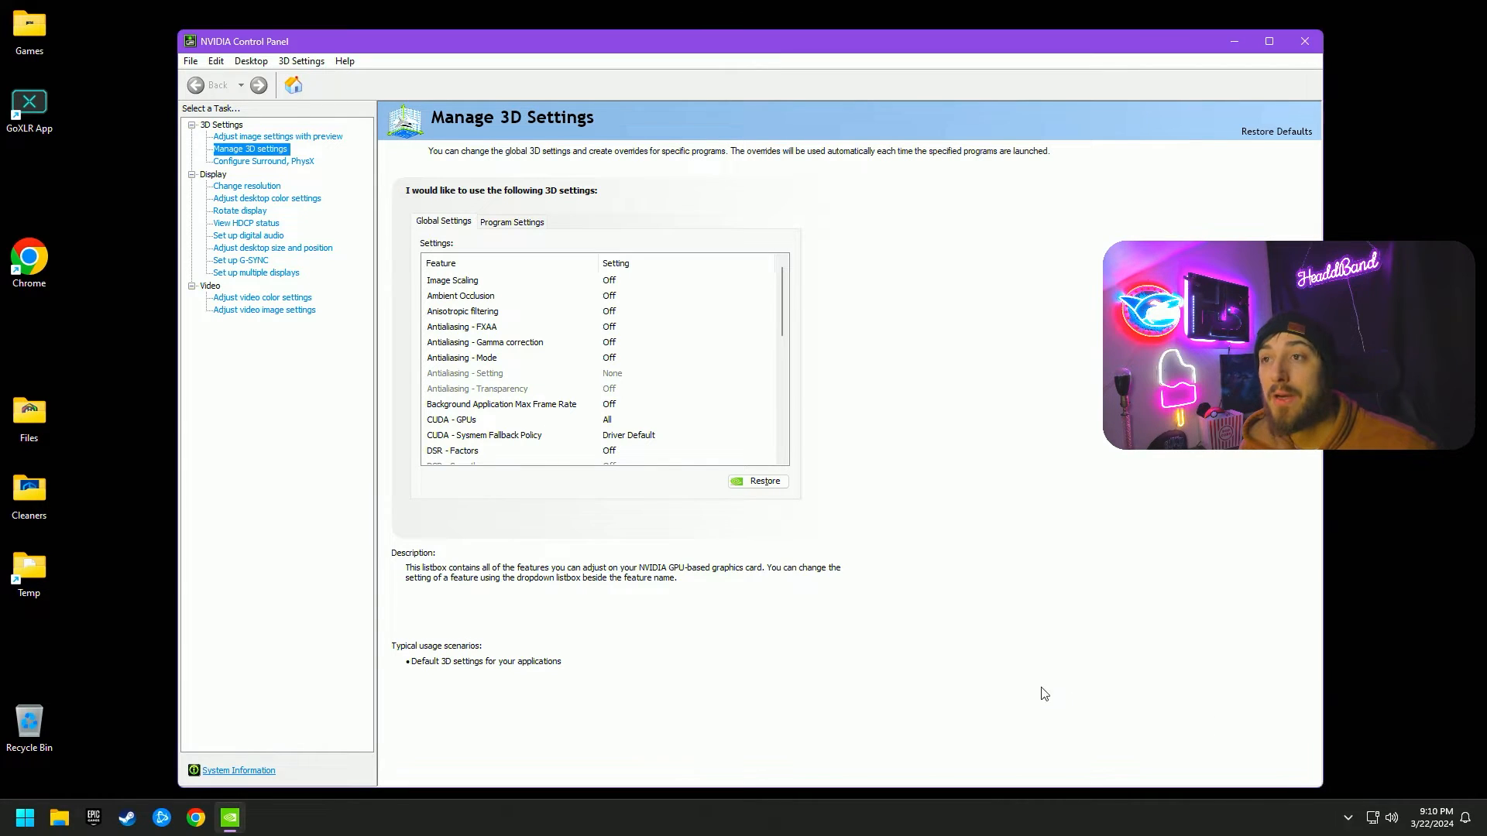
pyautogui.moveTo(760, 472)
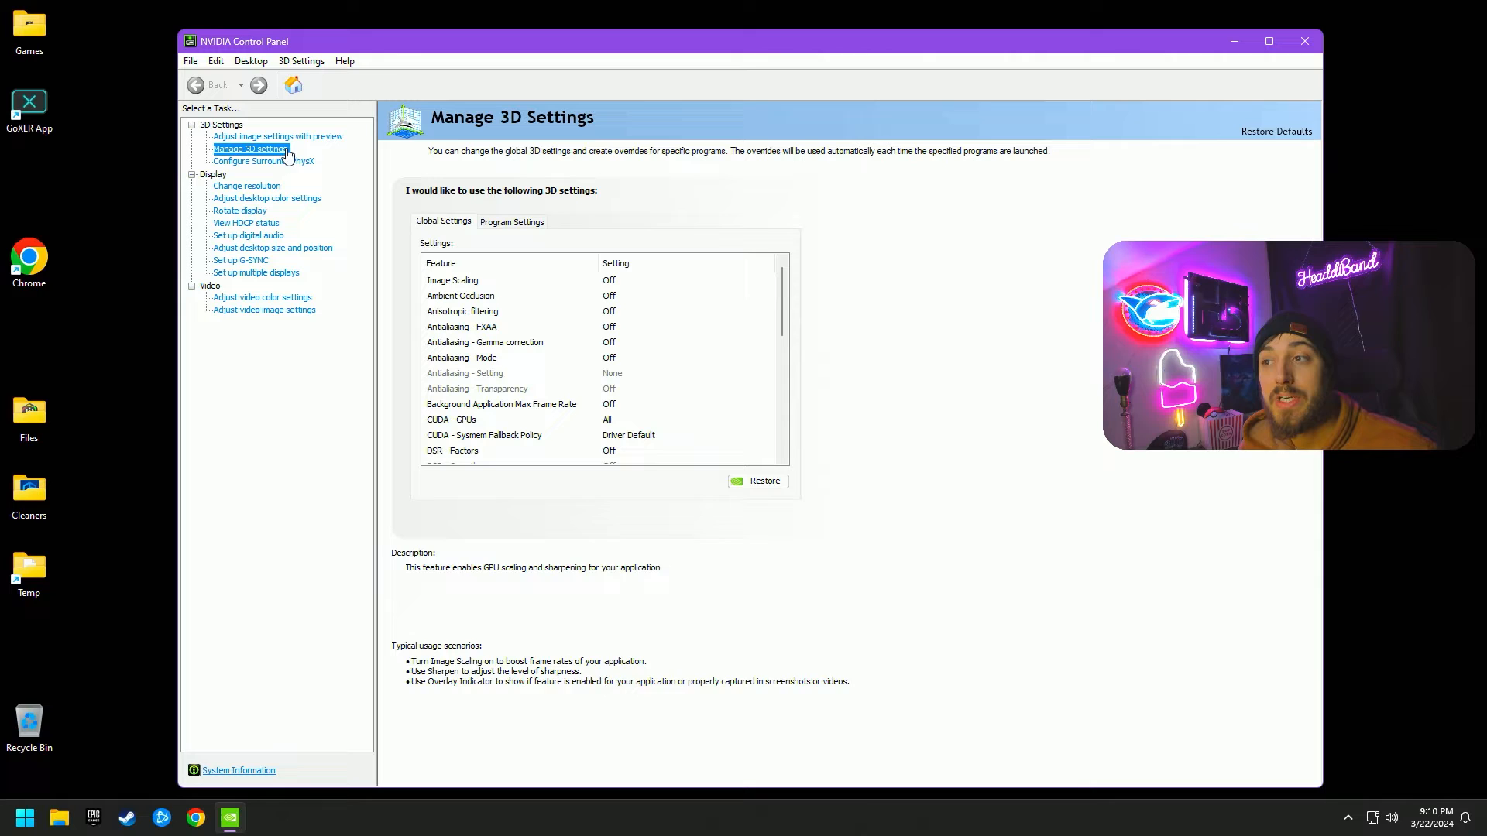
# - Browse the global 3D settings and select Low Latency Mode, showing Off, On and Ultra
pyautogui.click(462, 311)
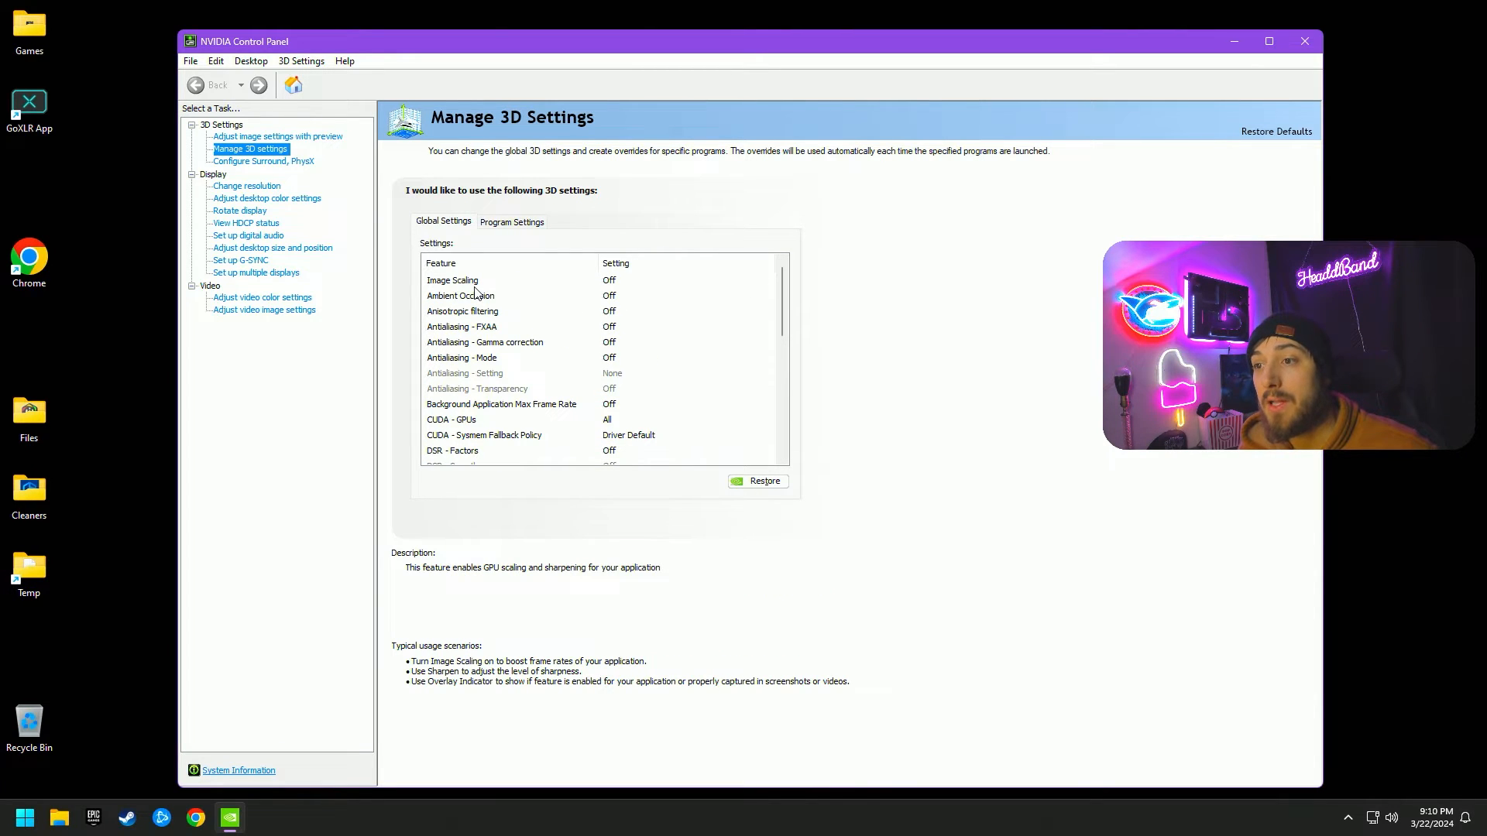
pyautogui.click(462, 357)
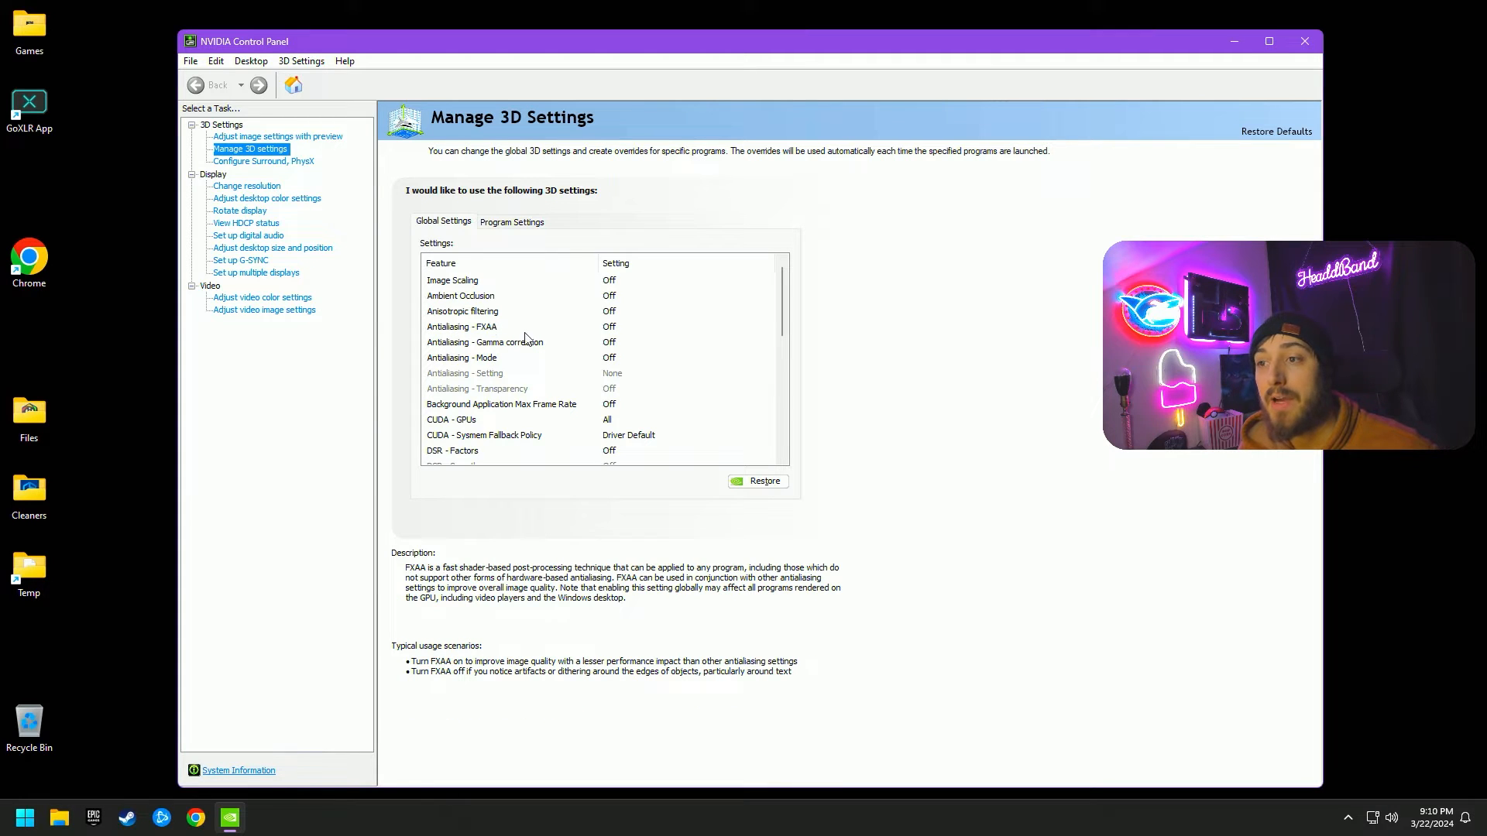
pyautogui.click(485, 343)
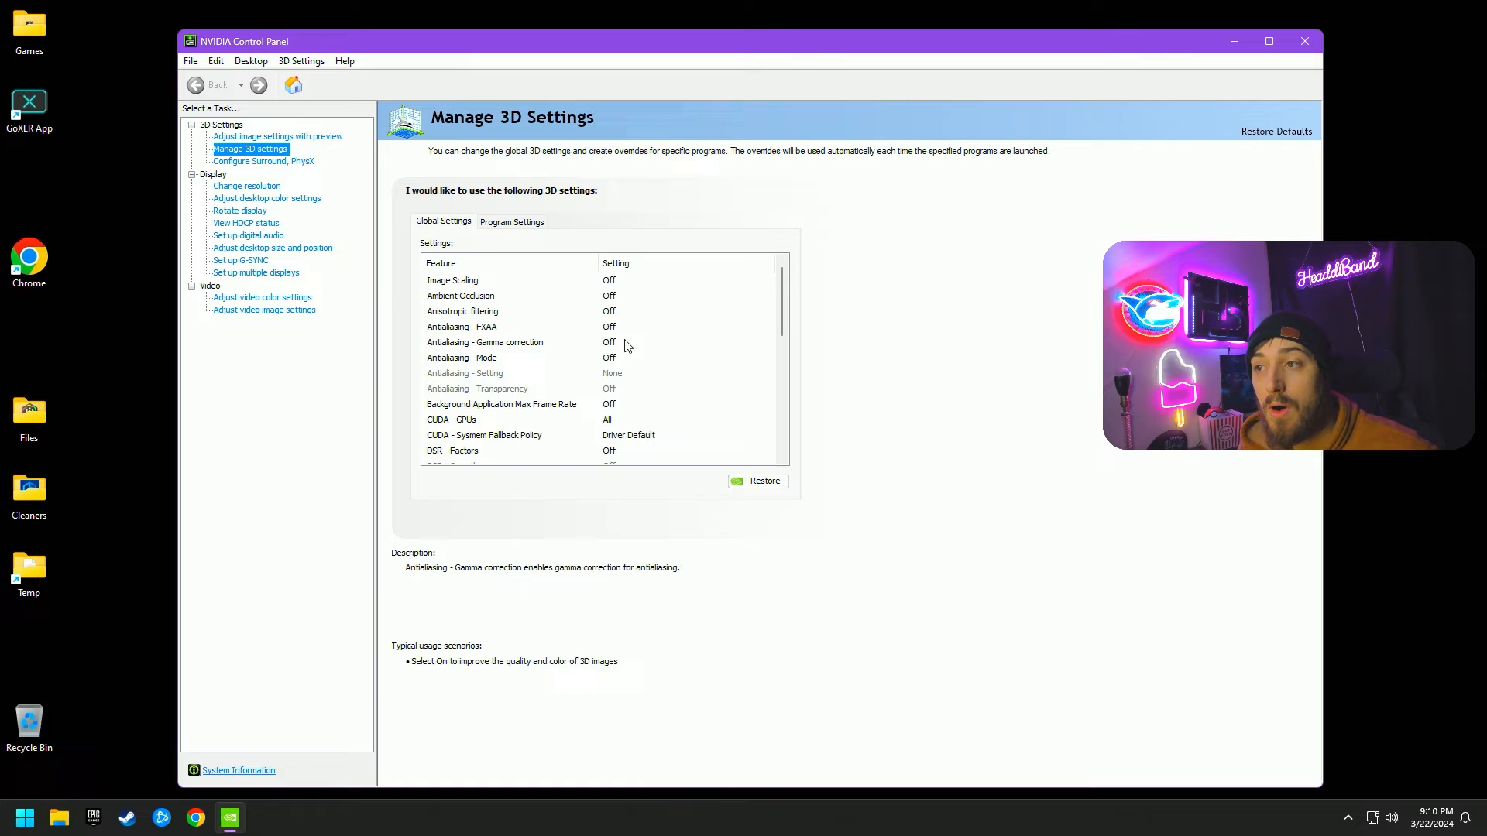
pyautogui.click(462, 312)
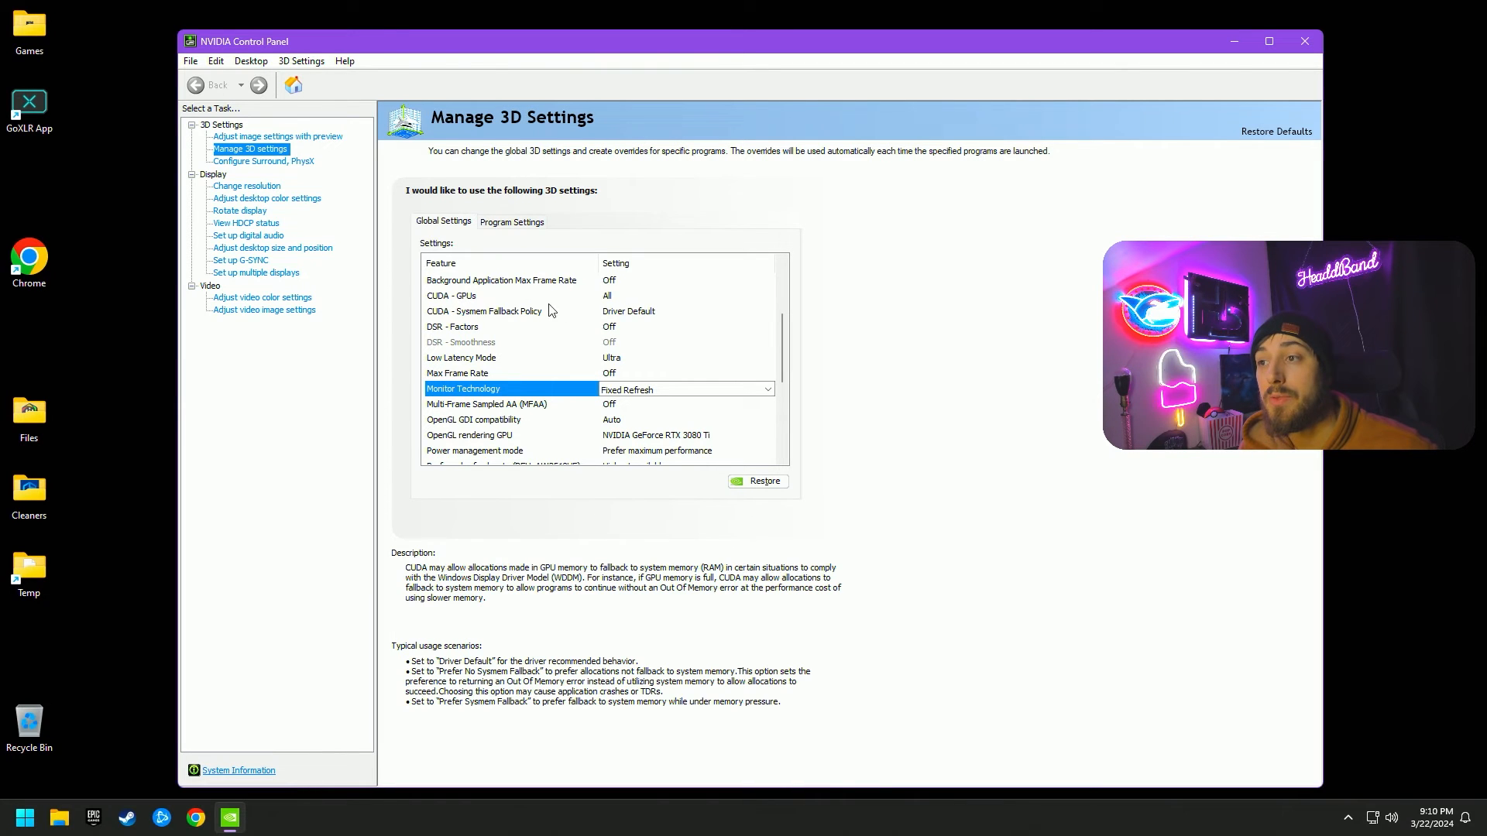
pyautogui.moveTo(531, 321)
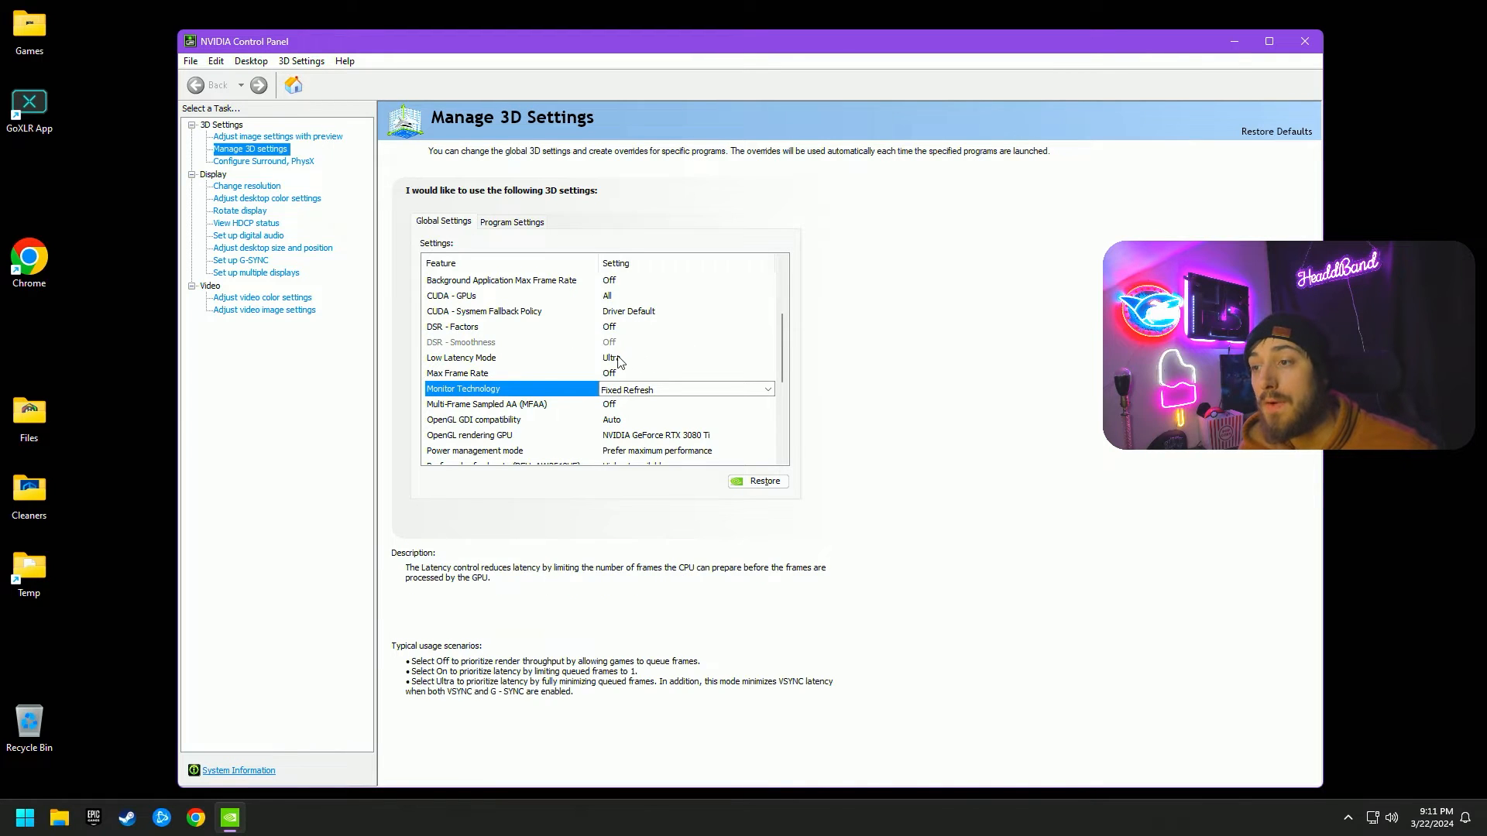
pyautogui.click(683, 358)
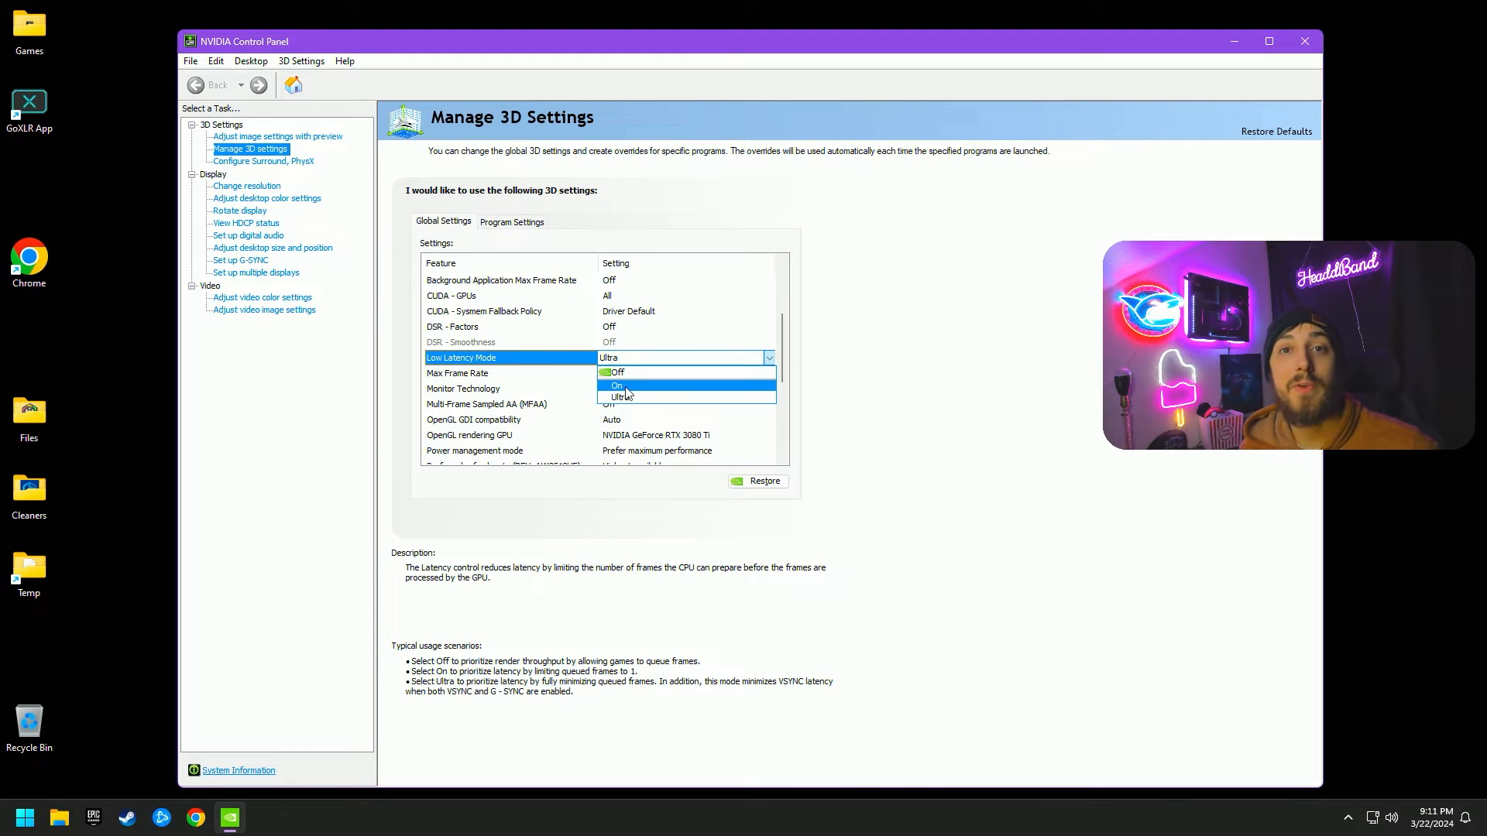
pyautogui.moveTo(621, 397)
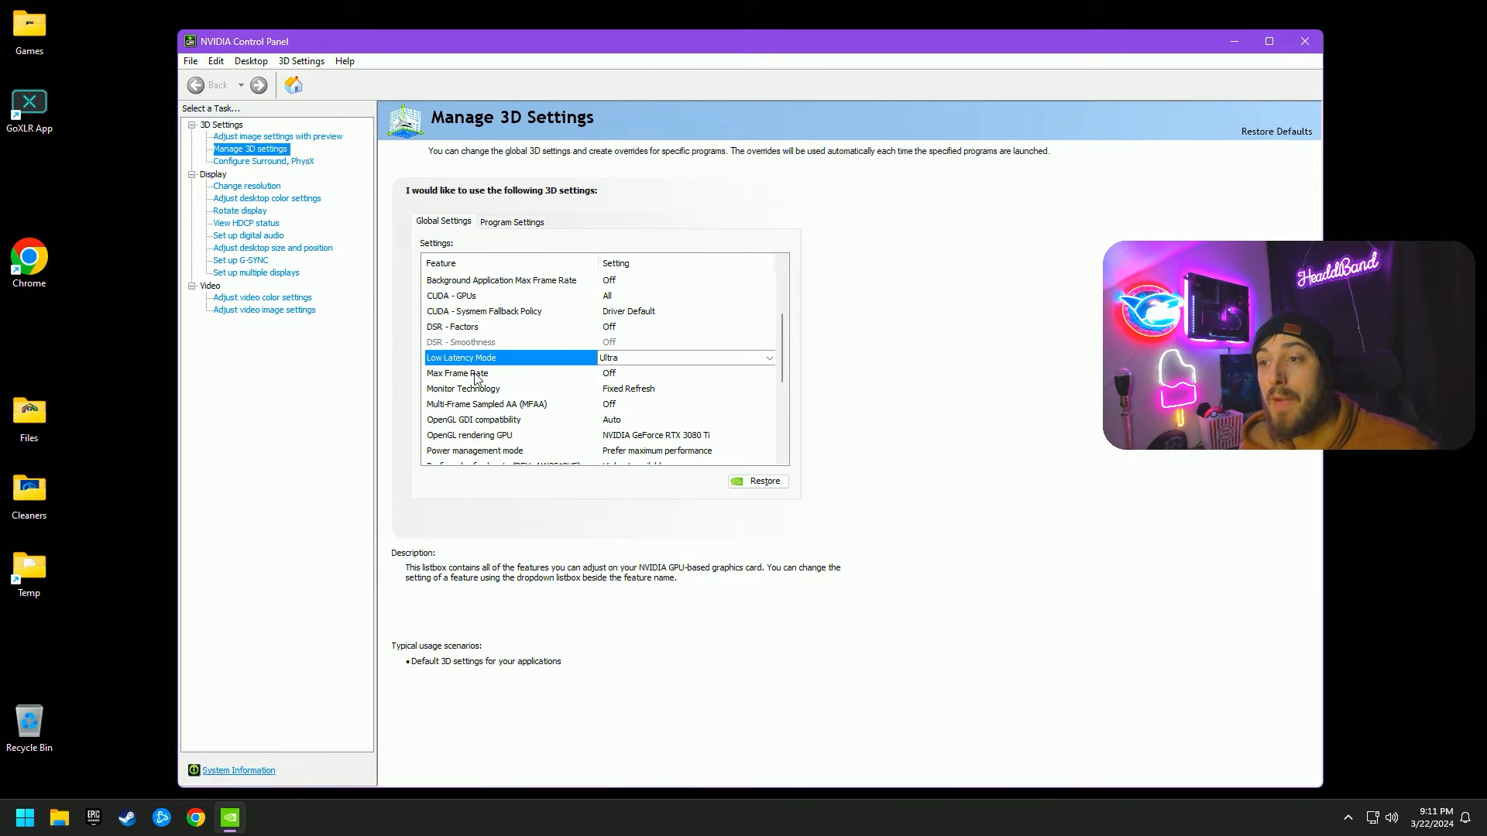
# - Keep Monitor Technology at Fixed Refresh and set Preferred refresh rate to Highest available
pyautogui.scroll(-3)
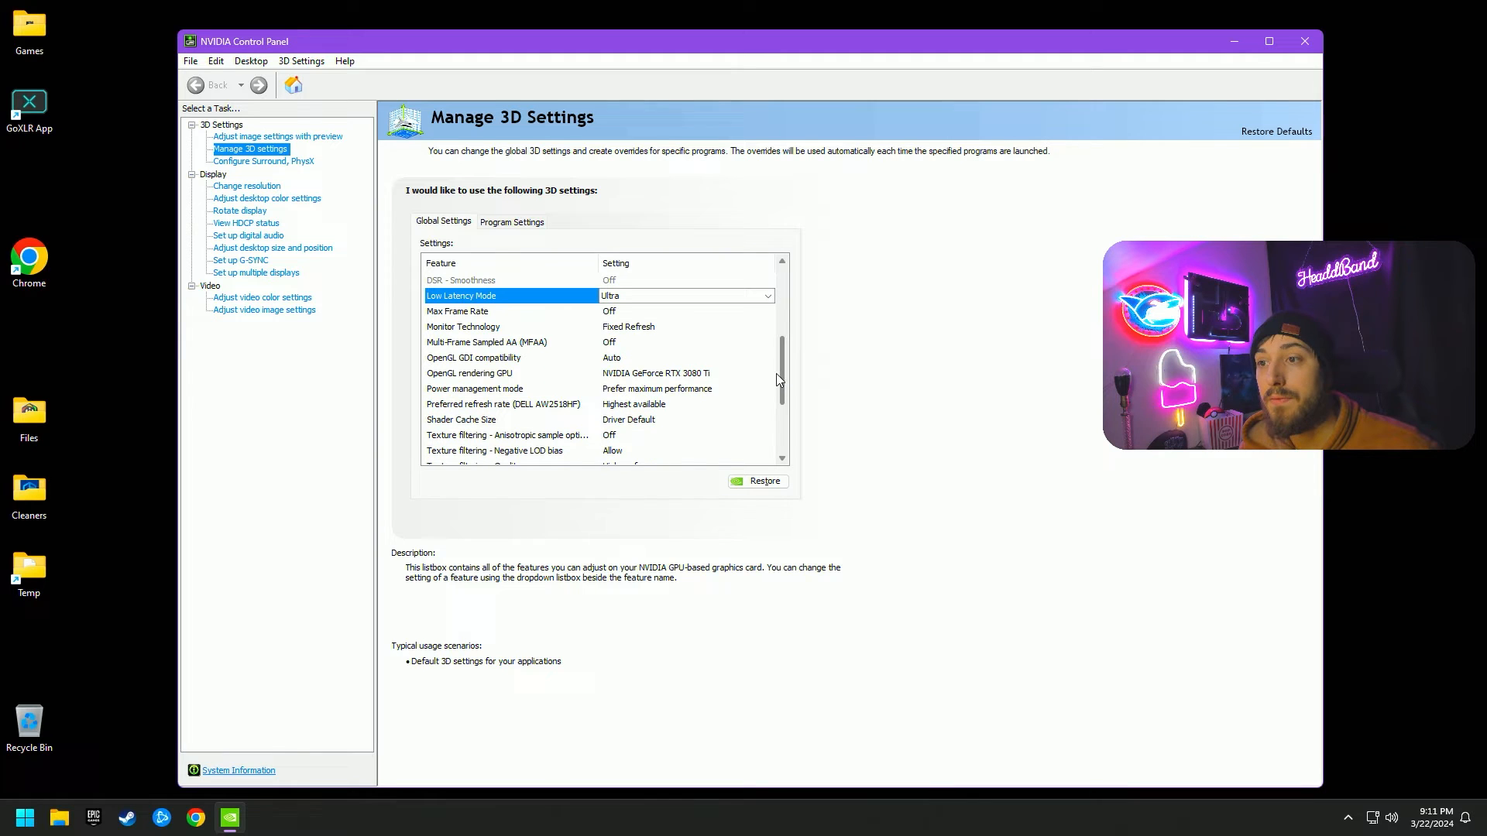
pyautogui.click(464, 327)
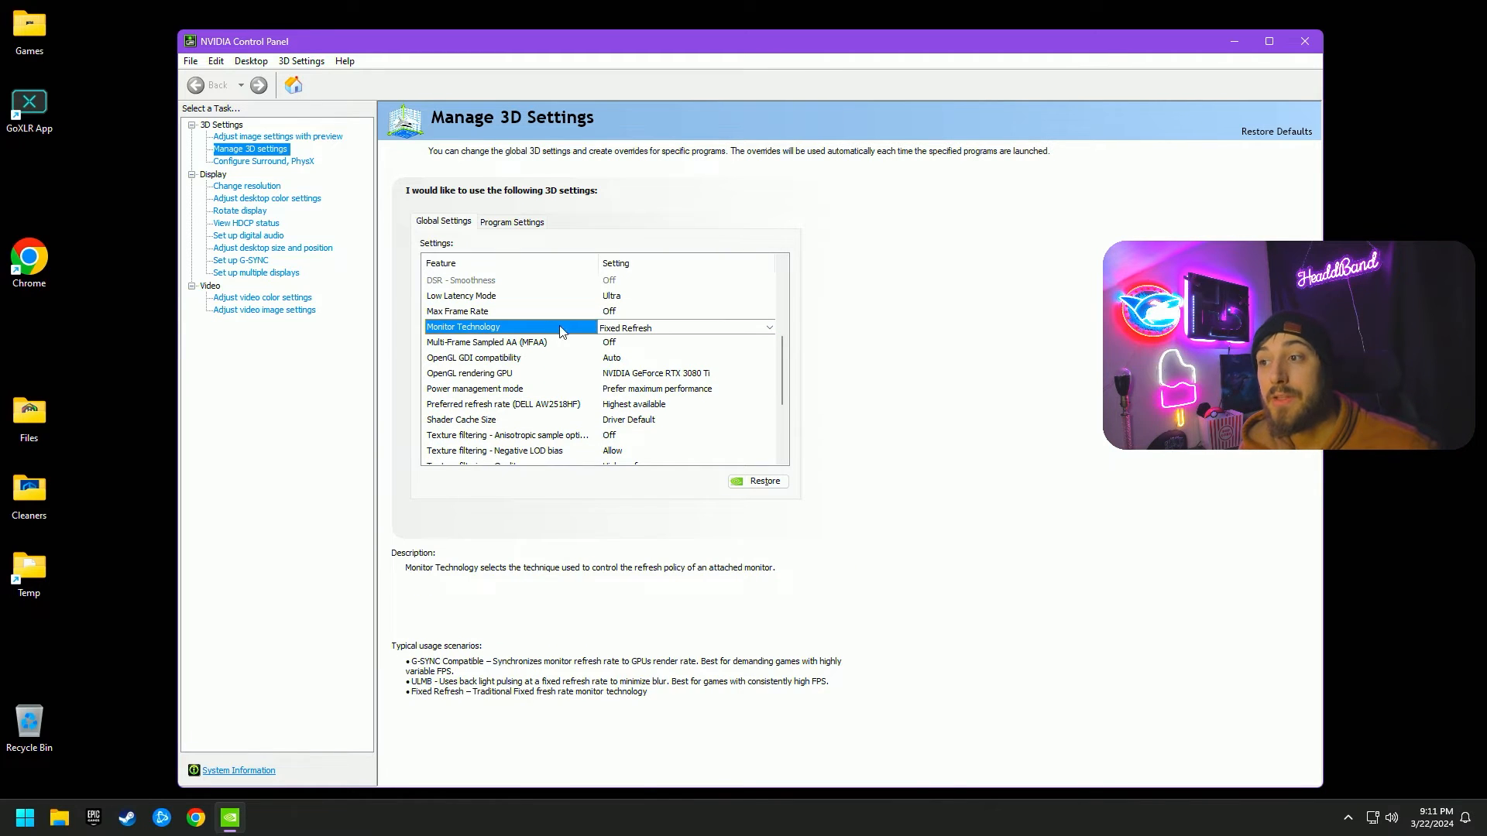
pyautogui.click(769, 327)
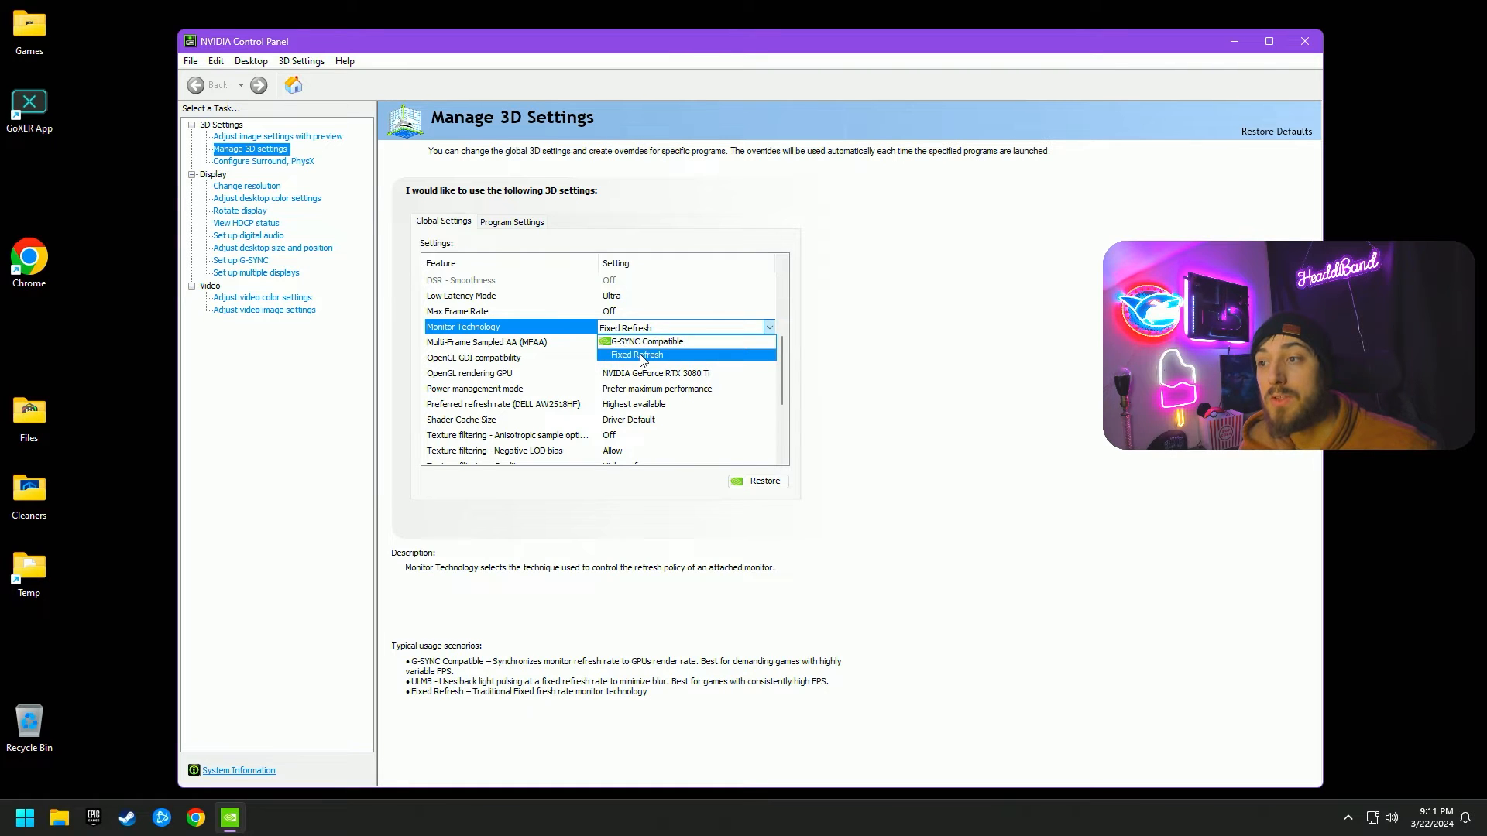
pyautogui.click(638, 354)
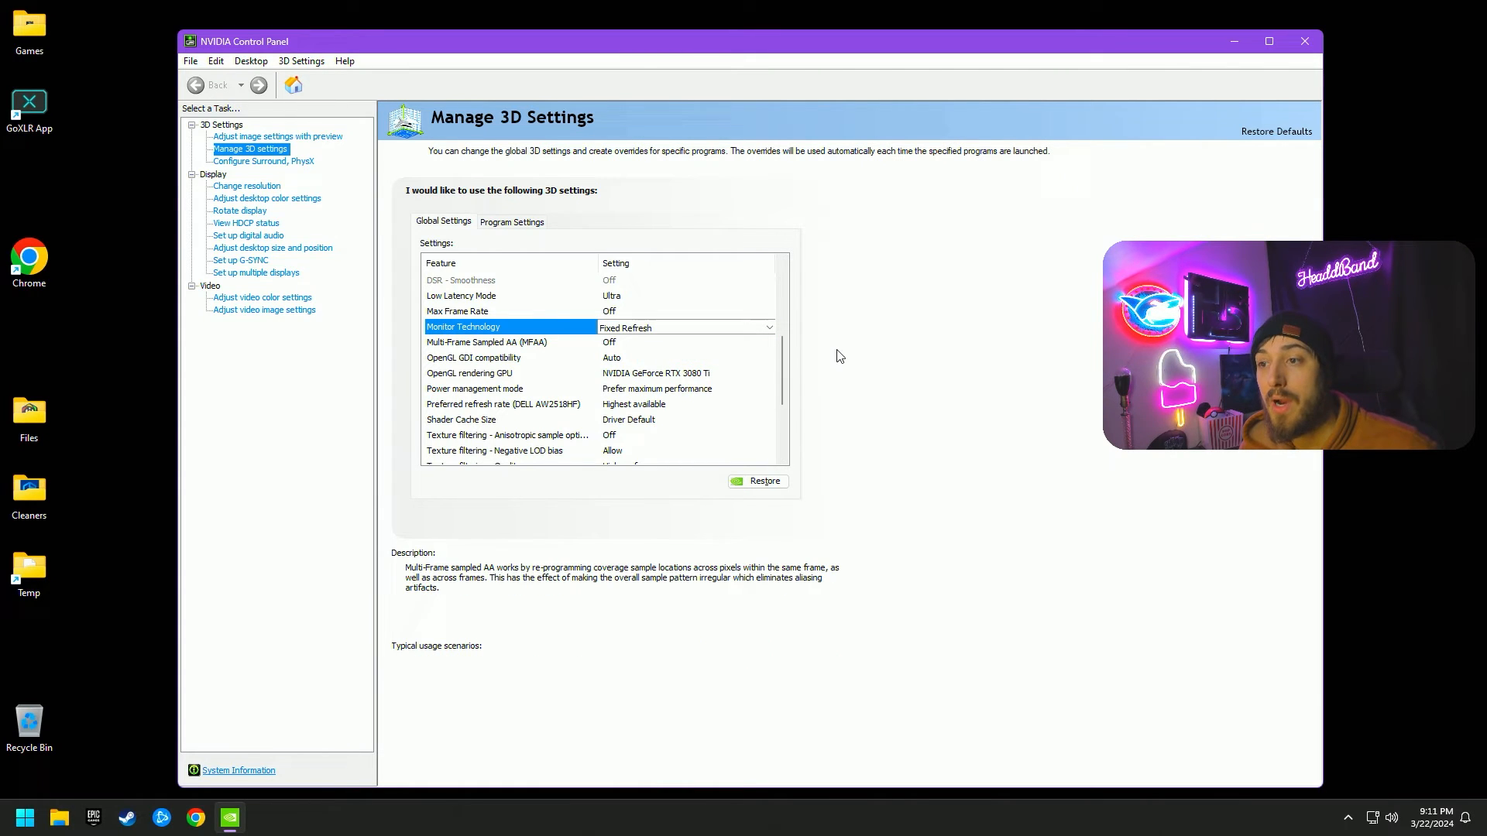
pyautogui.moveTo(502, 349)
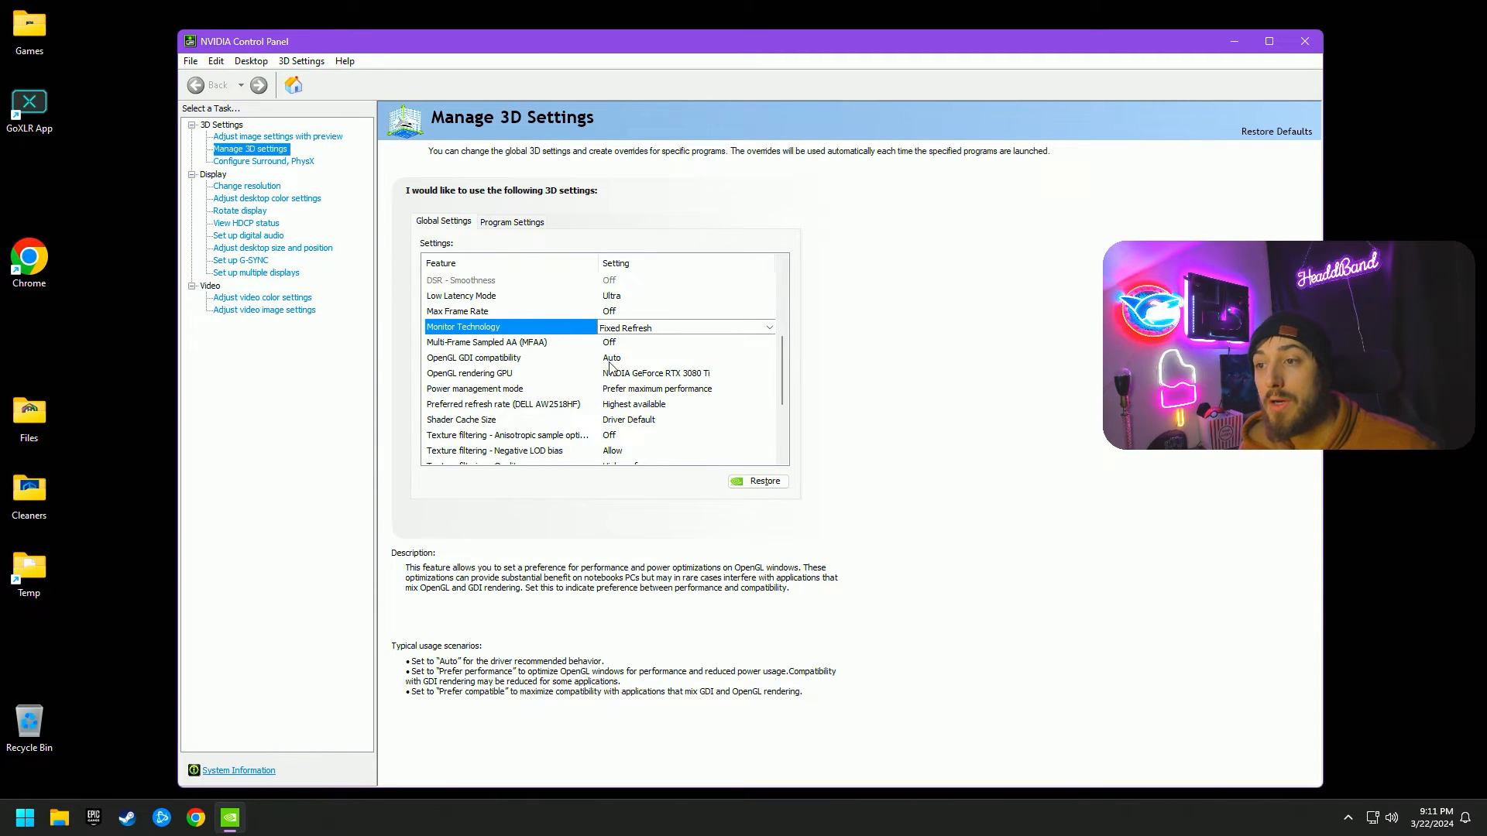
pyautogui.click(468, 373)
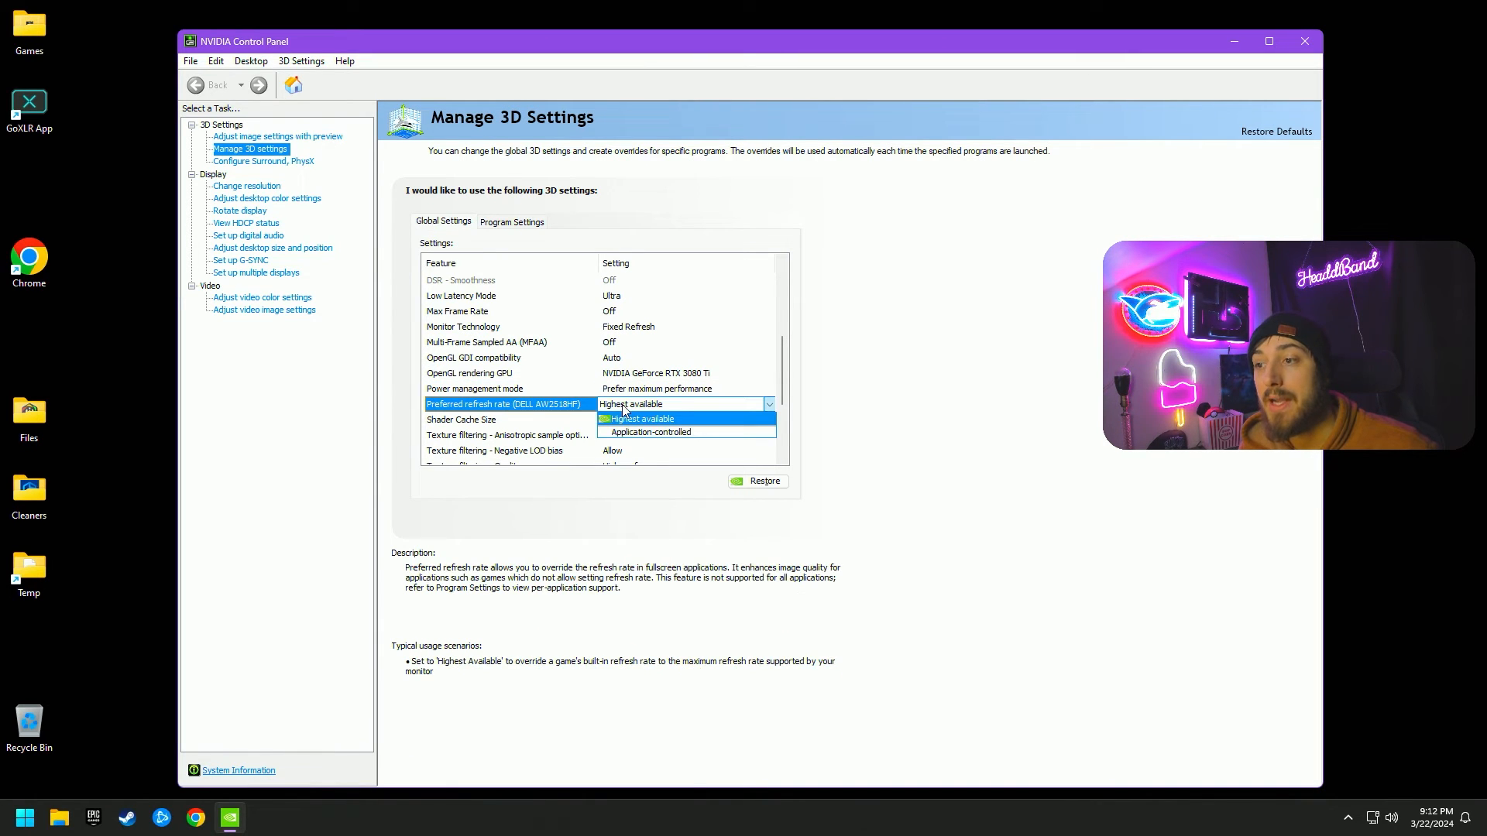
pyautogui.click(642, 418)
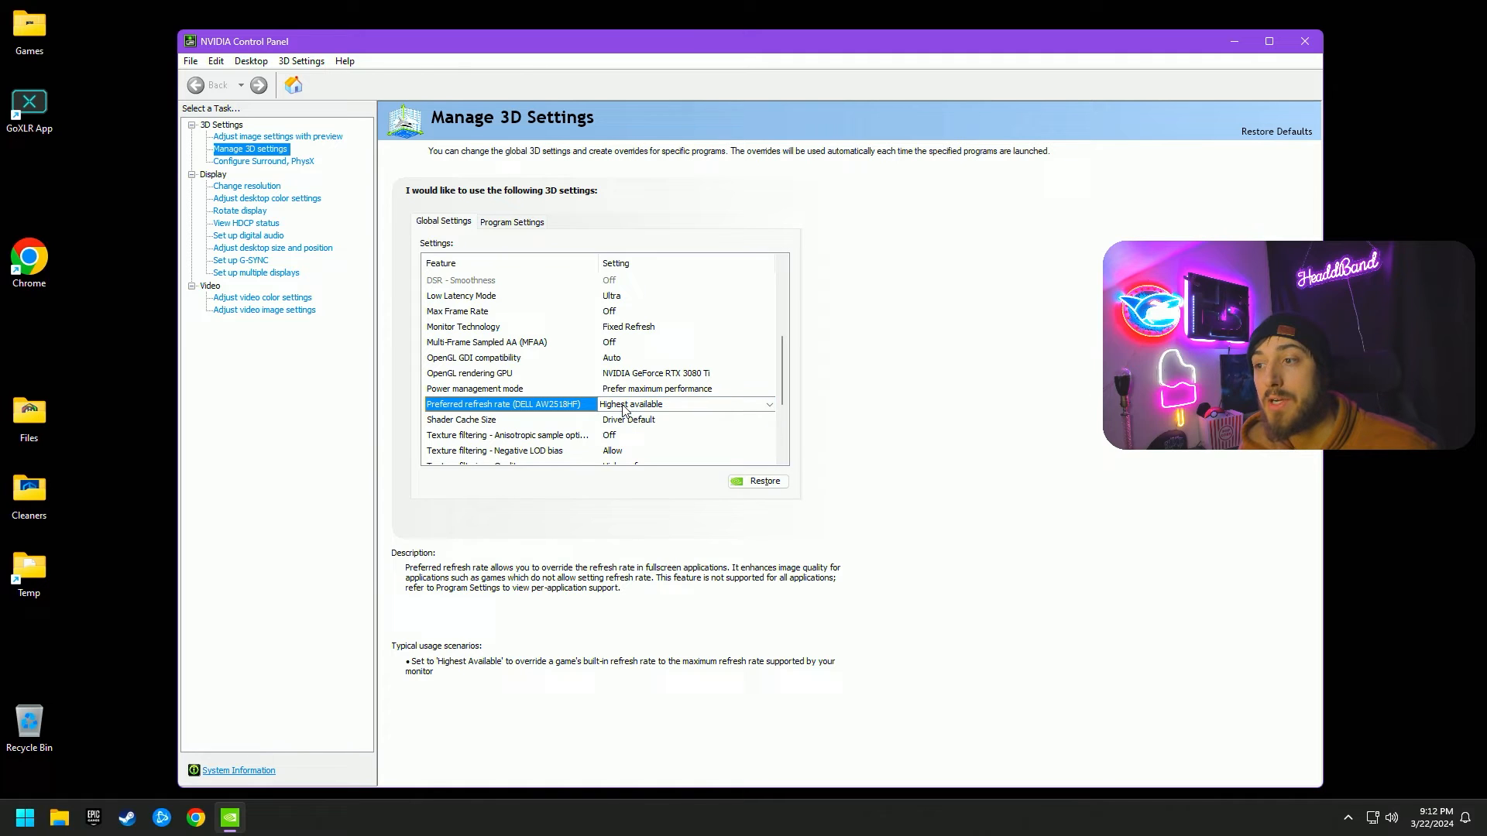
pyautogui.scroll(-3)
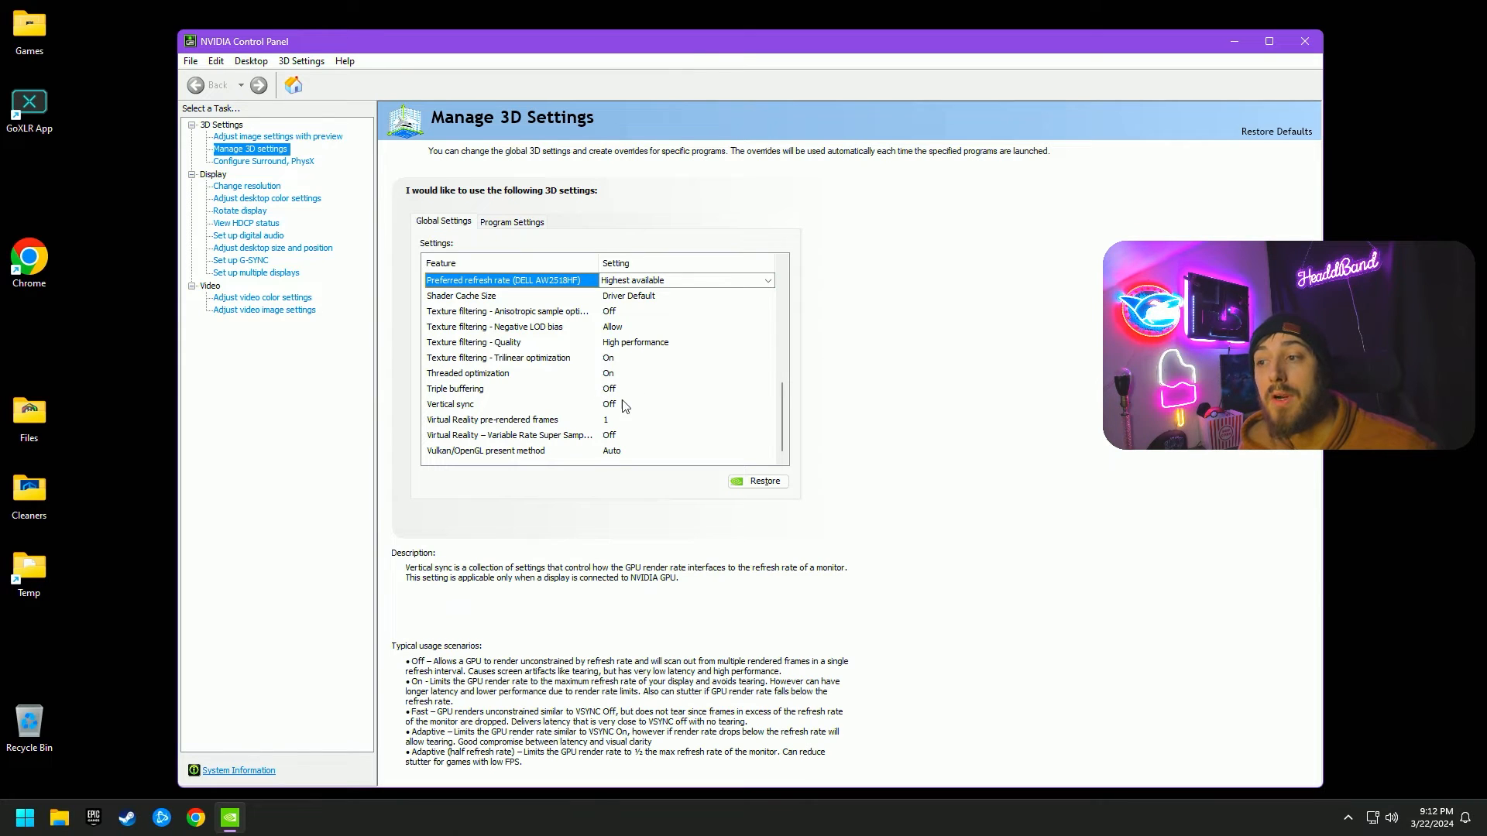
pyautogui.moveTo(766, 412)
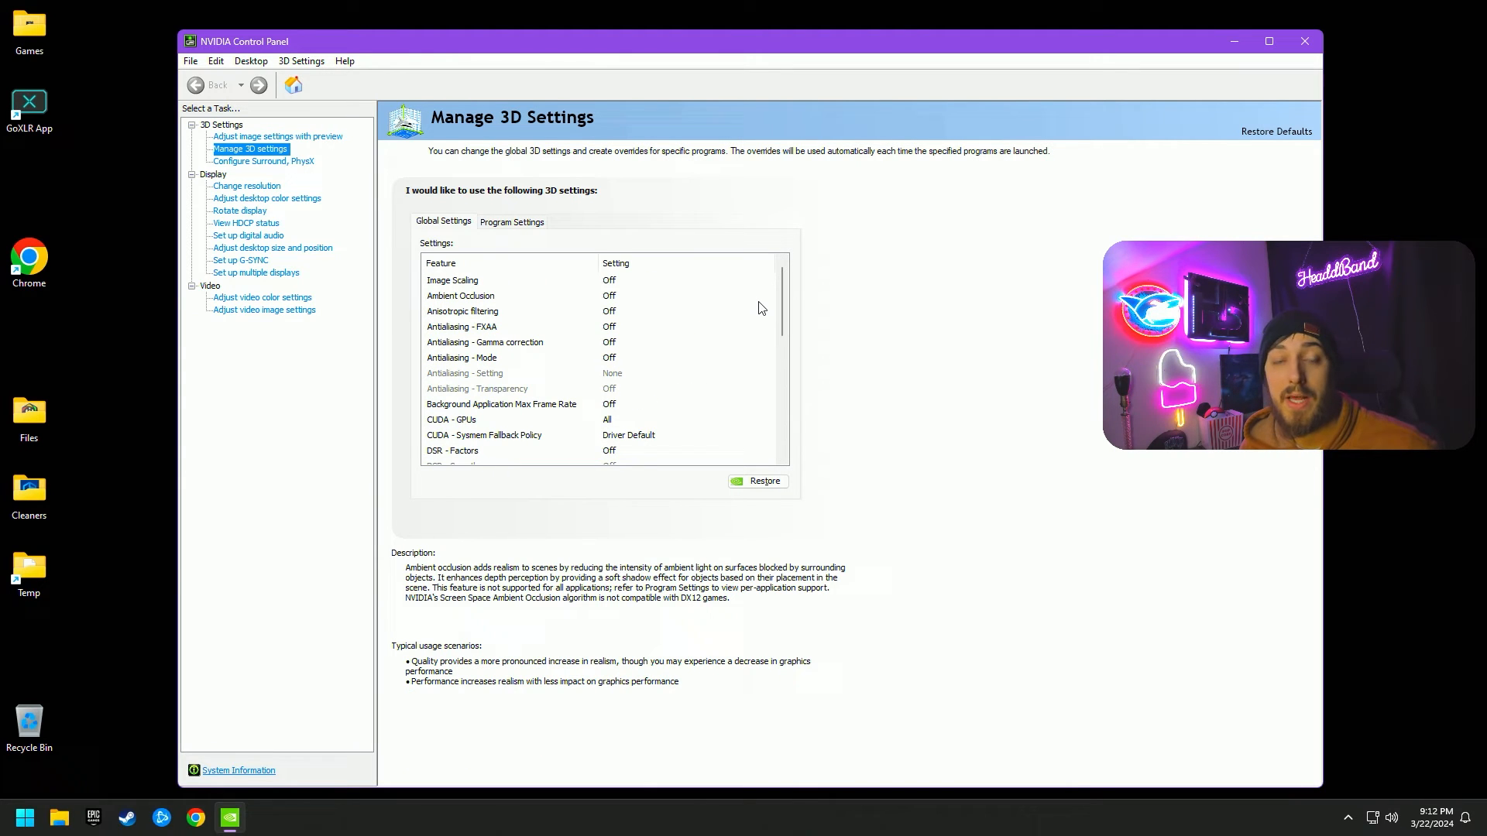
pyautogui.moveTo(693, 301)
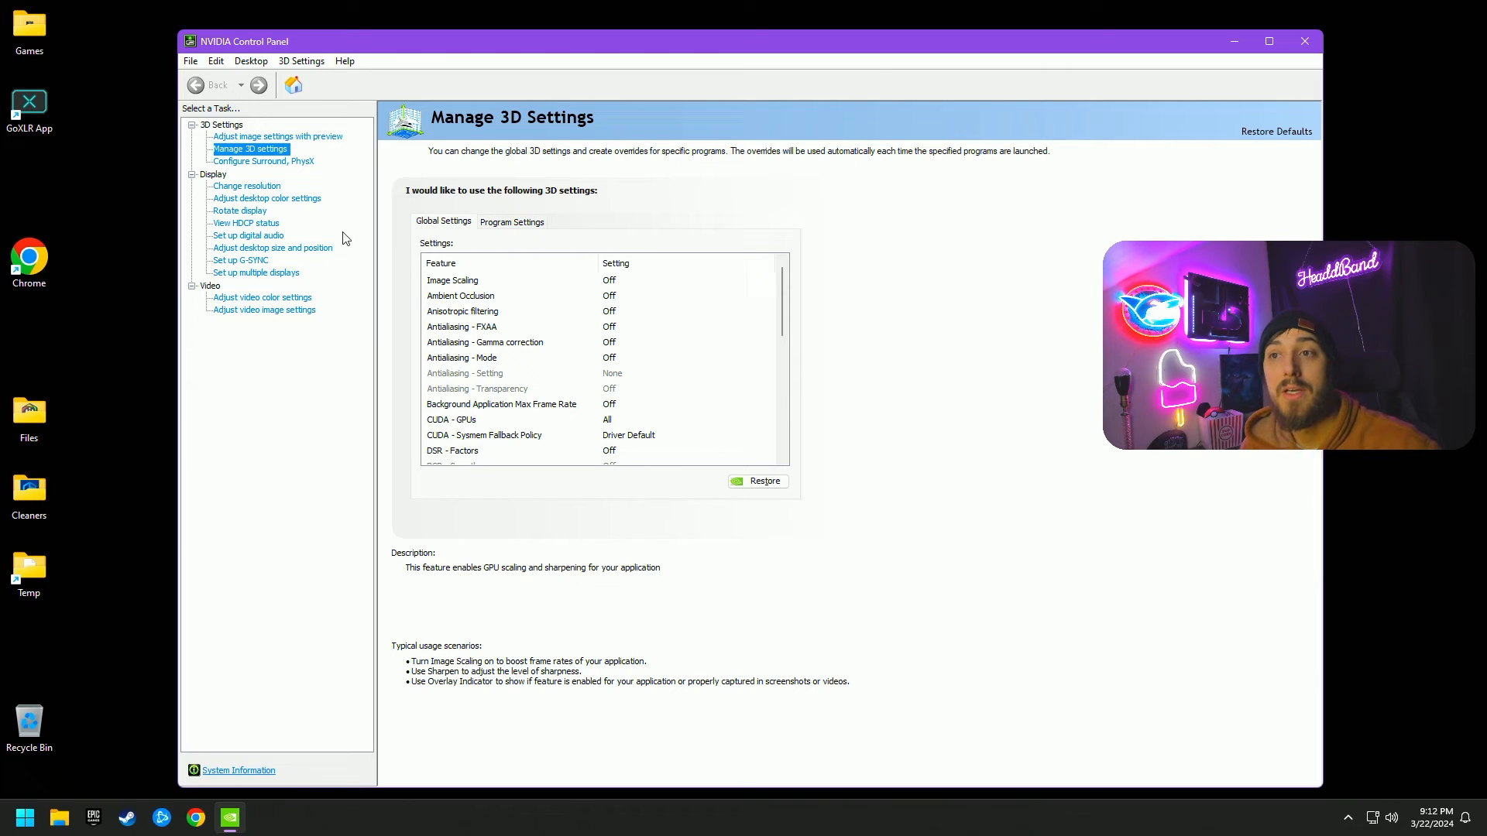
pyautogui.moveTo(246, 186)
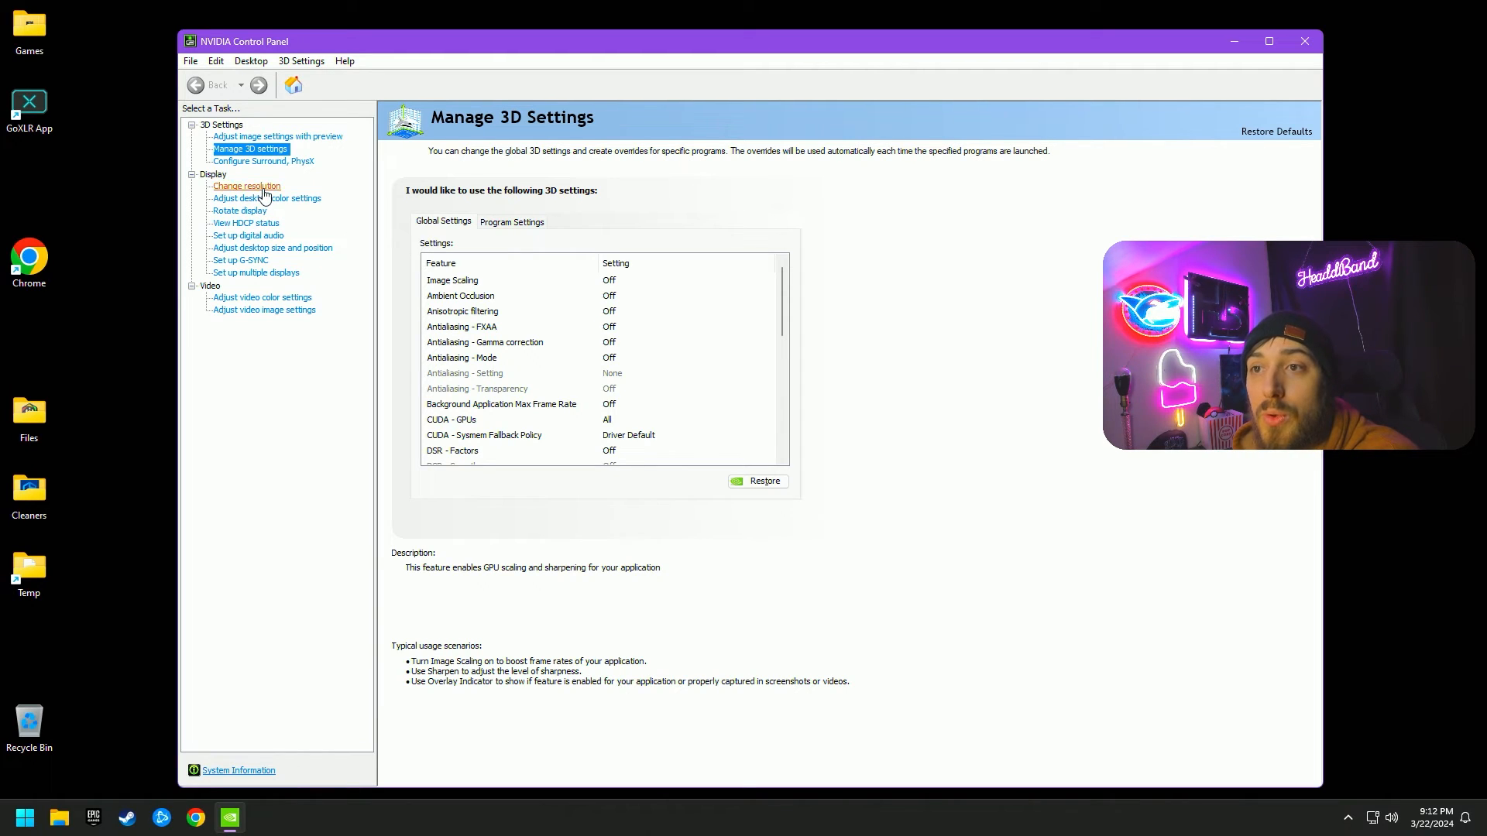
# - Check the Change resolution page shows the DELL AW2518HF at 240Hz
pyautogui.click(246, 186)
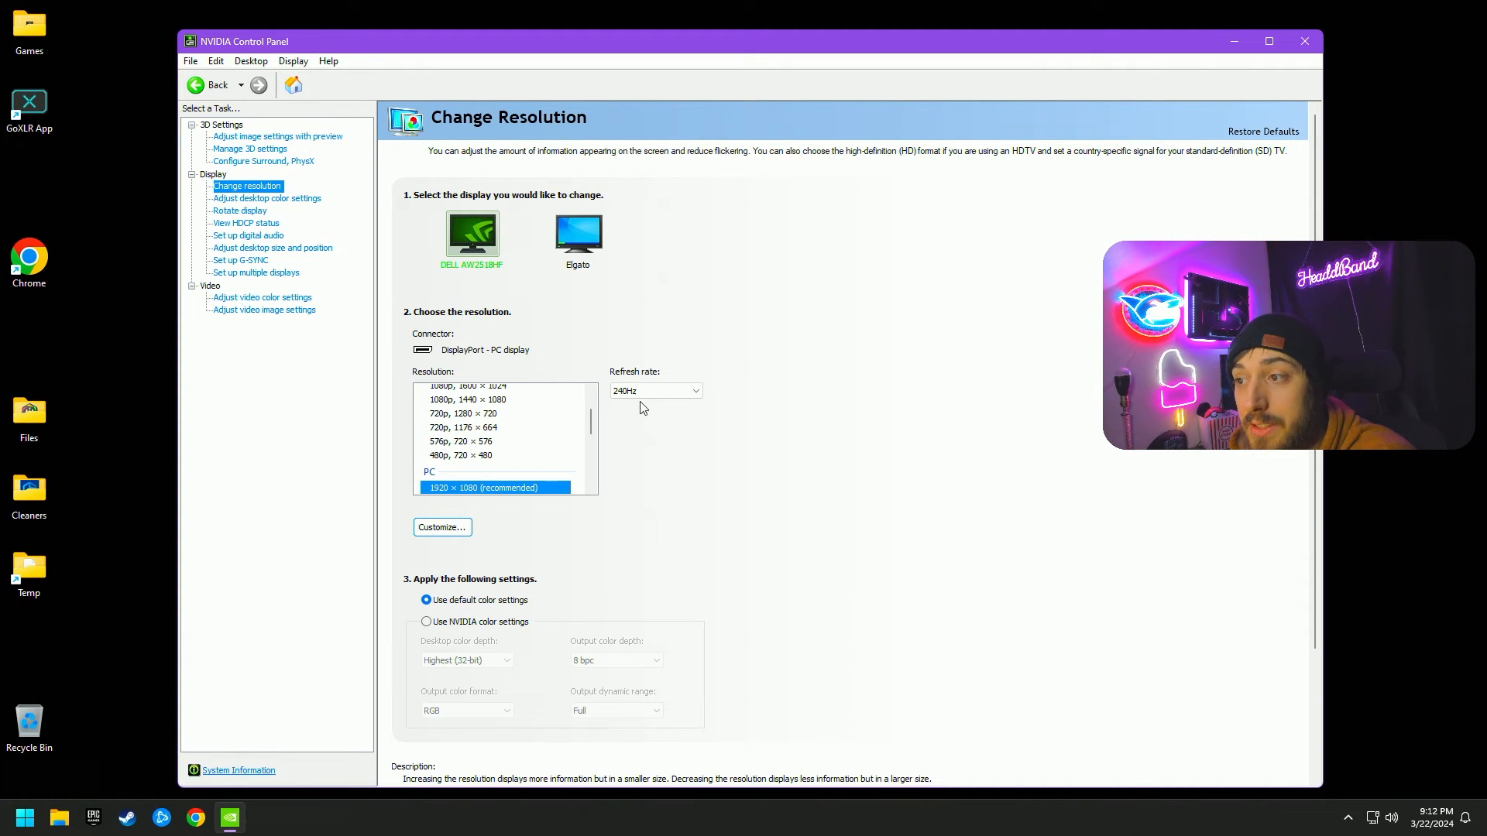
pyautogui.click(654, 389)
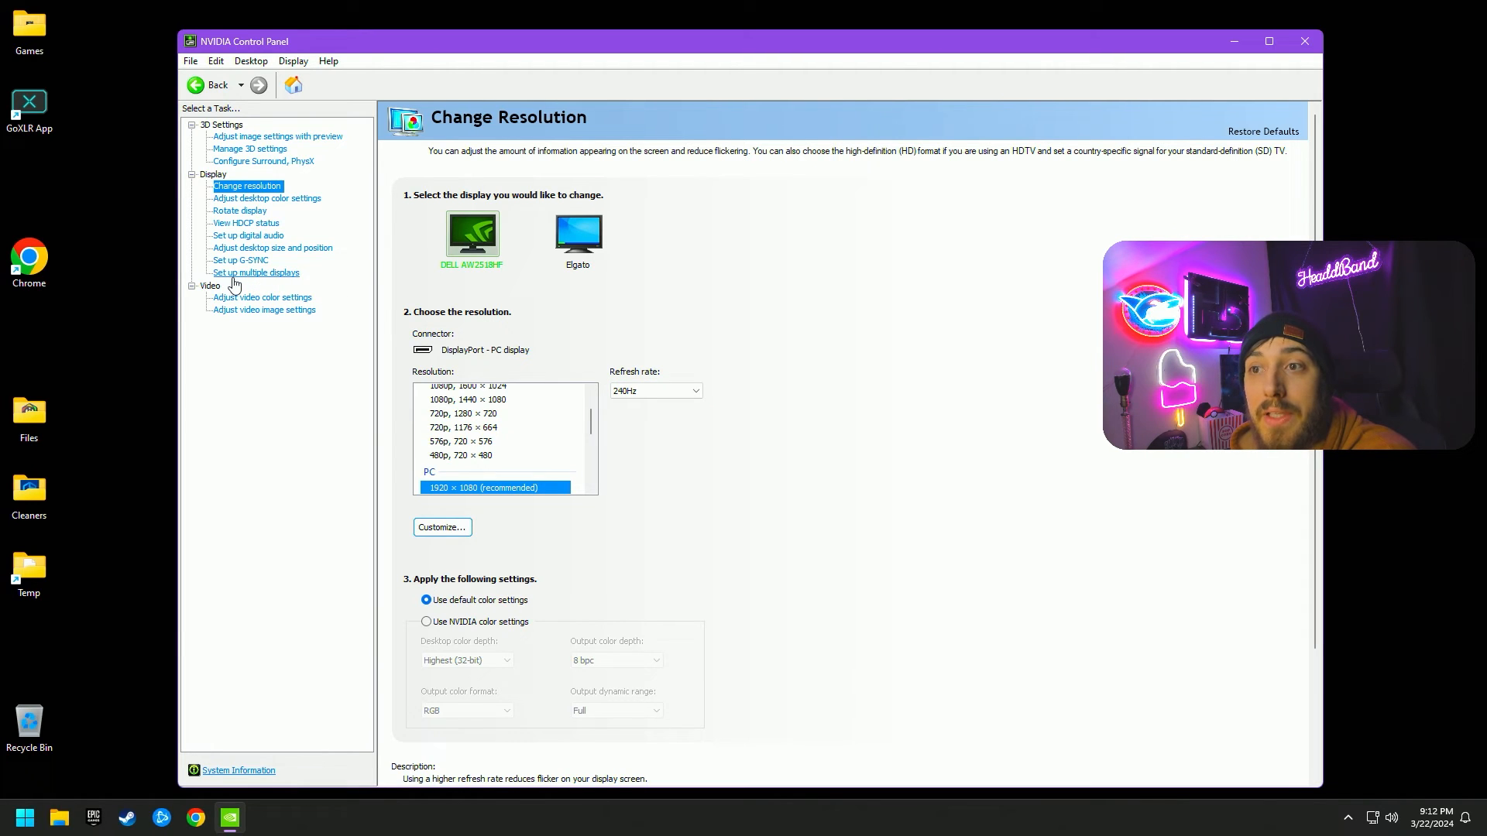
pyautogui.moveTo(263, 203)
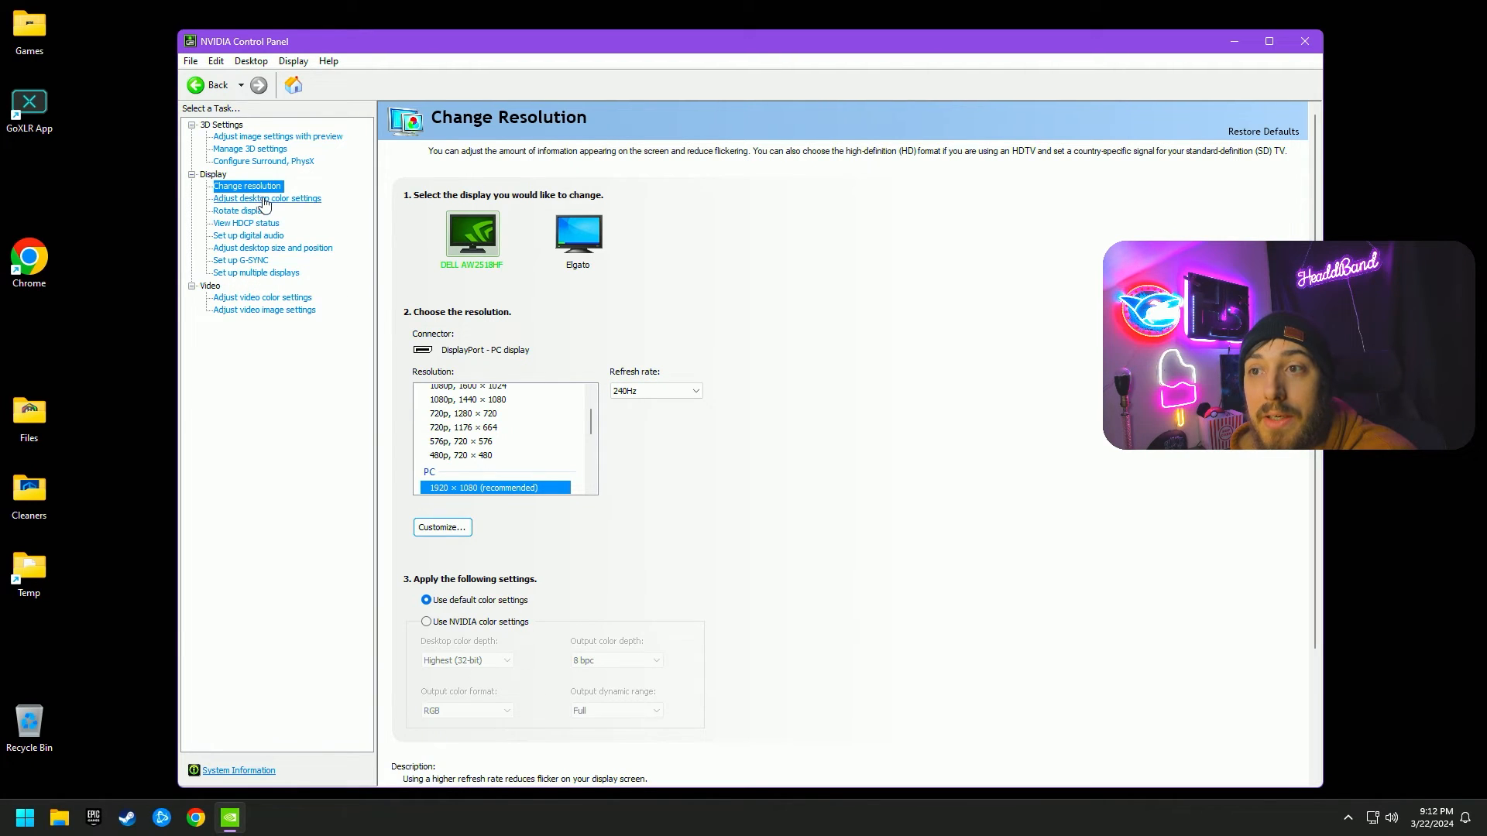
pyautogui.click(267, 198)
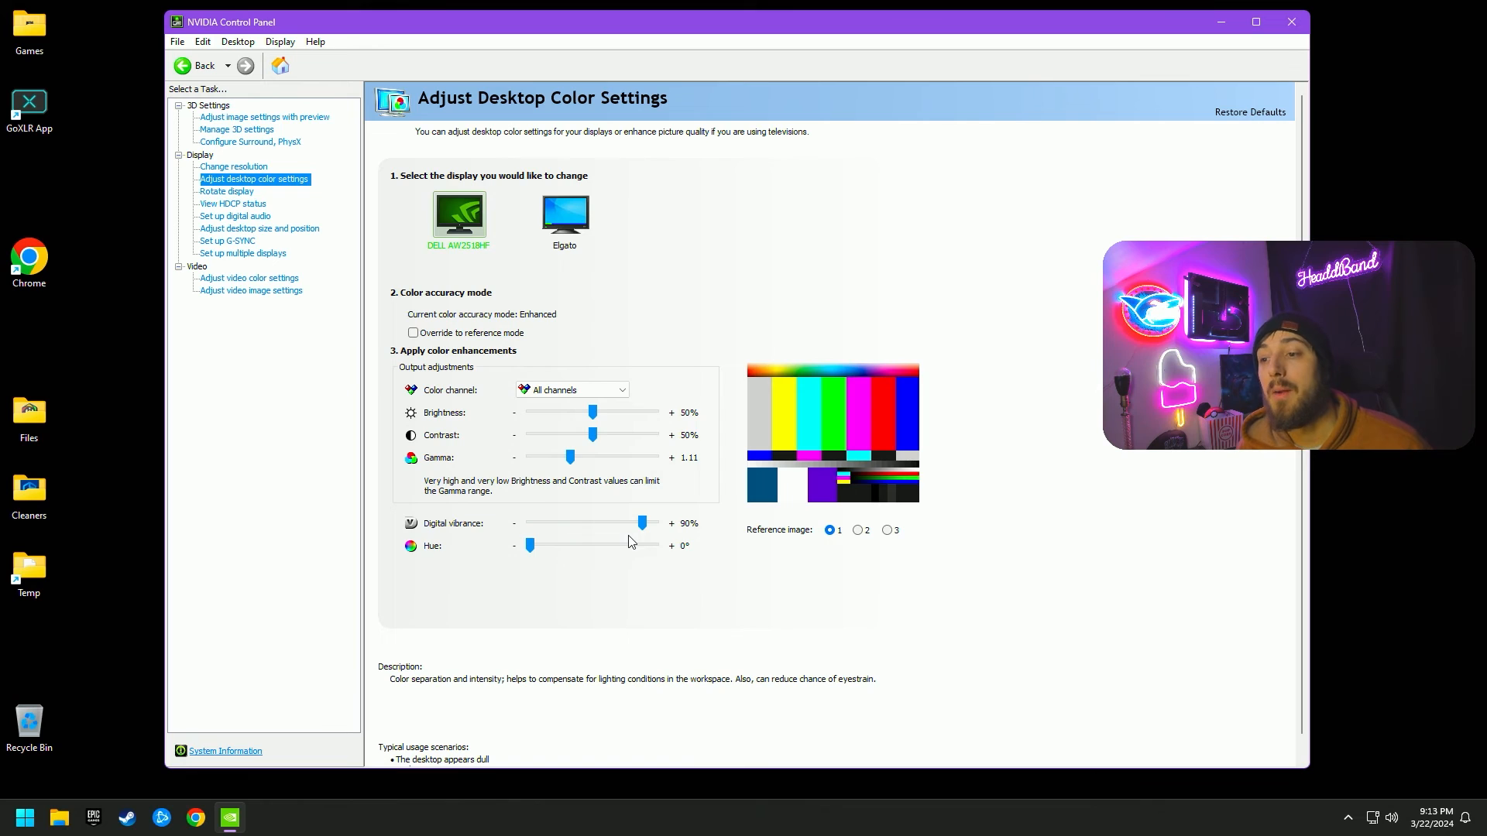
pyautogui.moveTo(595, 528)
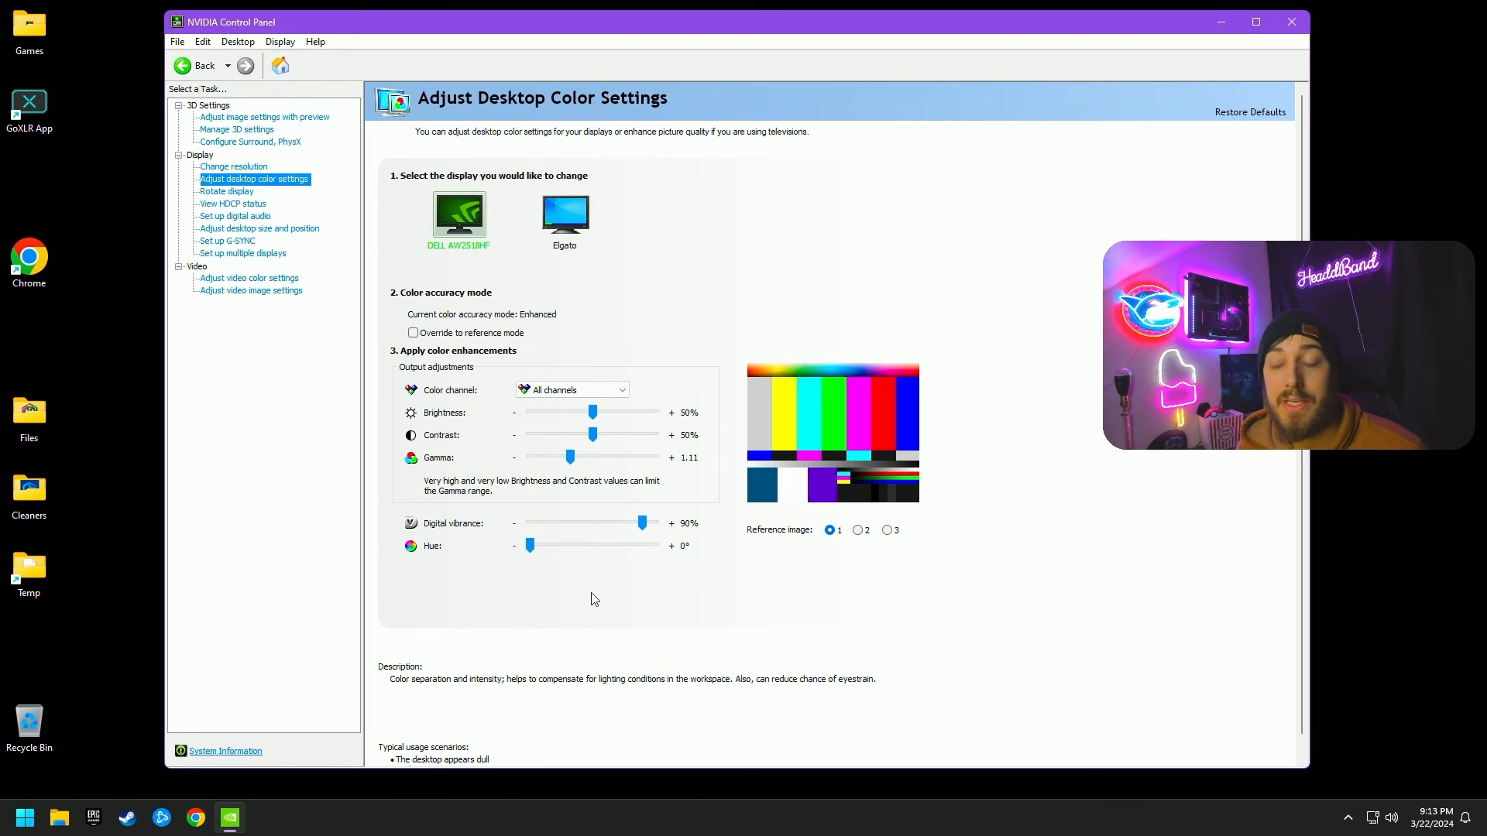
pyautogui.moveTo(399, 445)
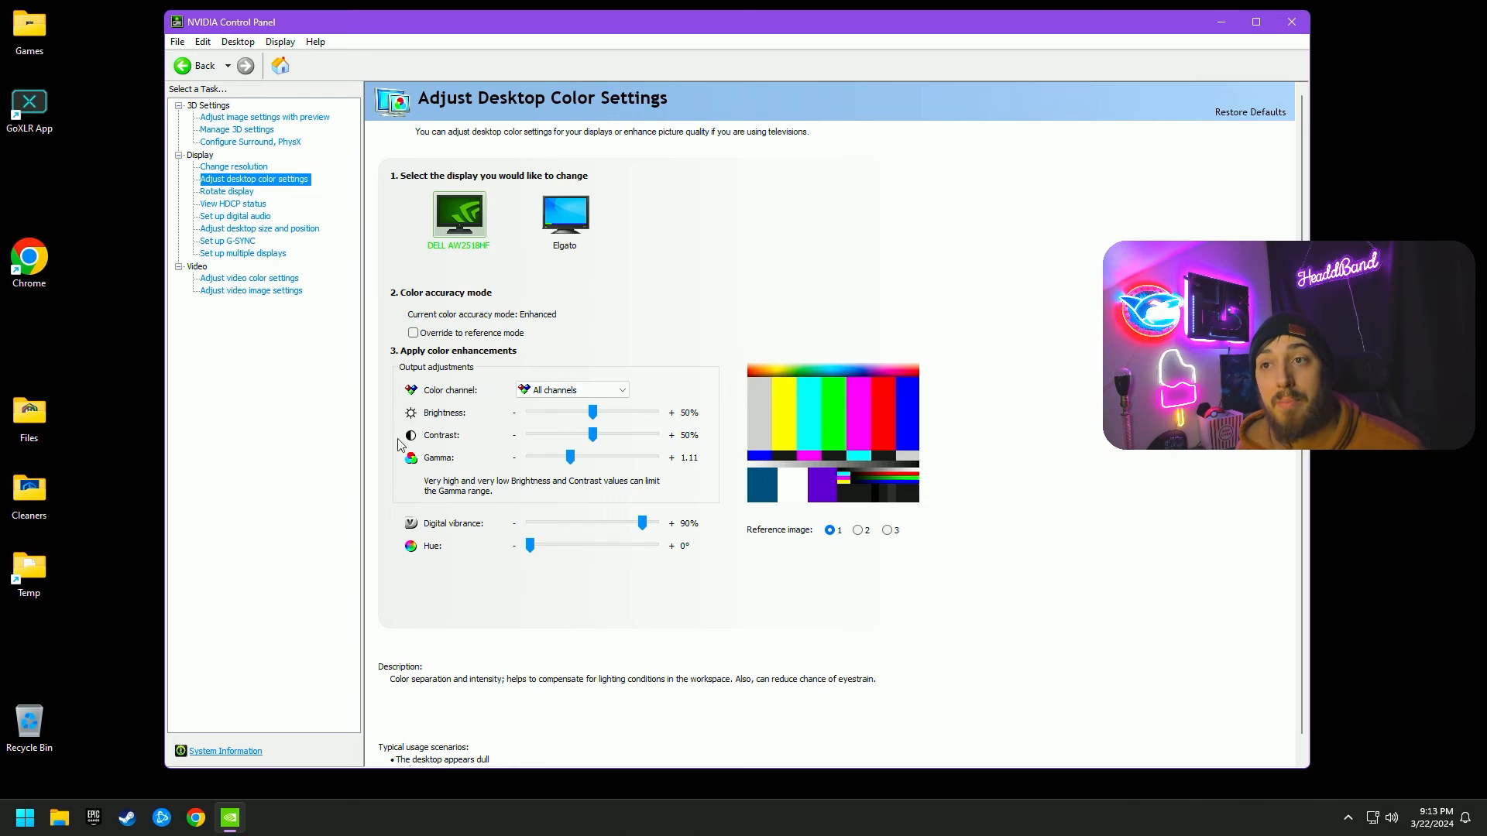
# - Return to Manage 3D settings and scroll to Vertical sync Off and Highest available refresh rate
pyautogui.click(237, 130)
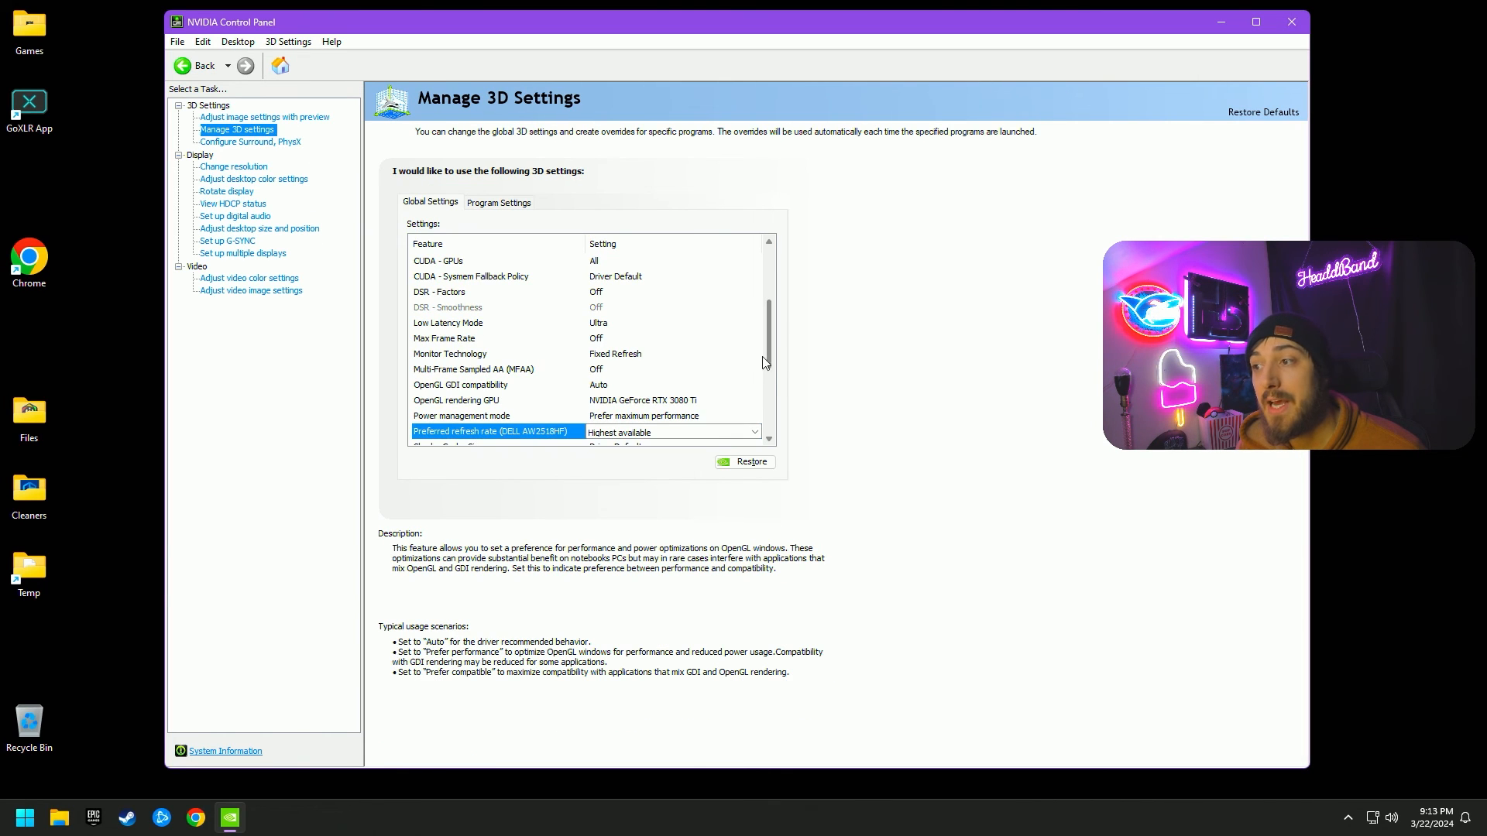
pyautogui.scroll(-3)
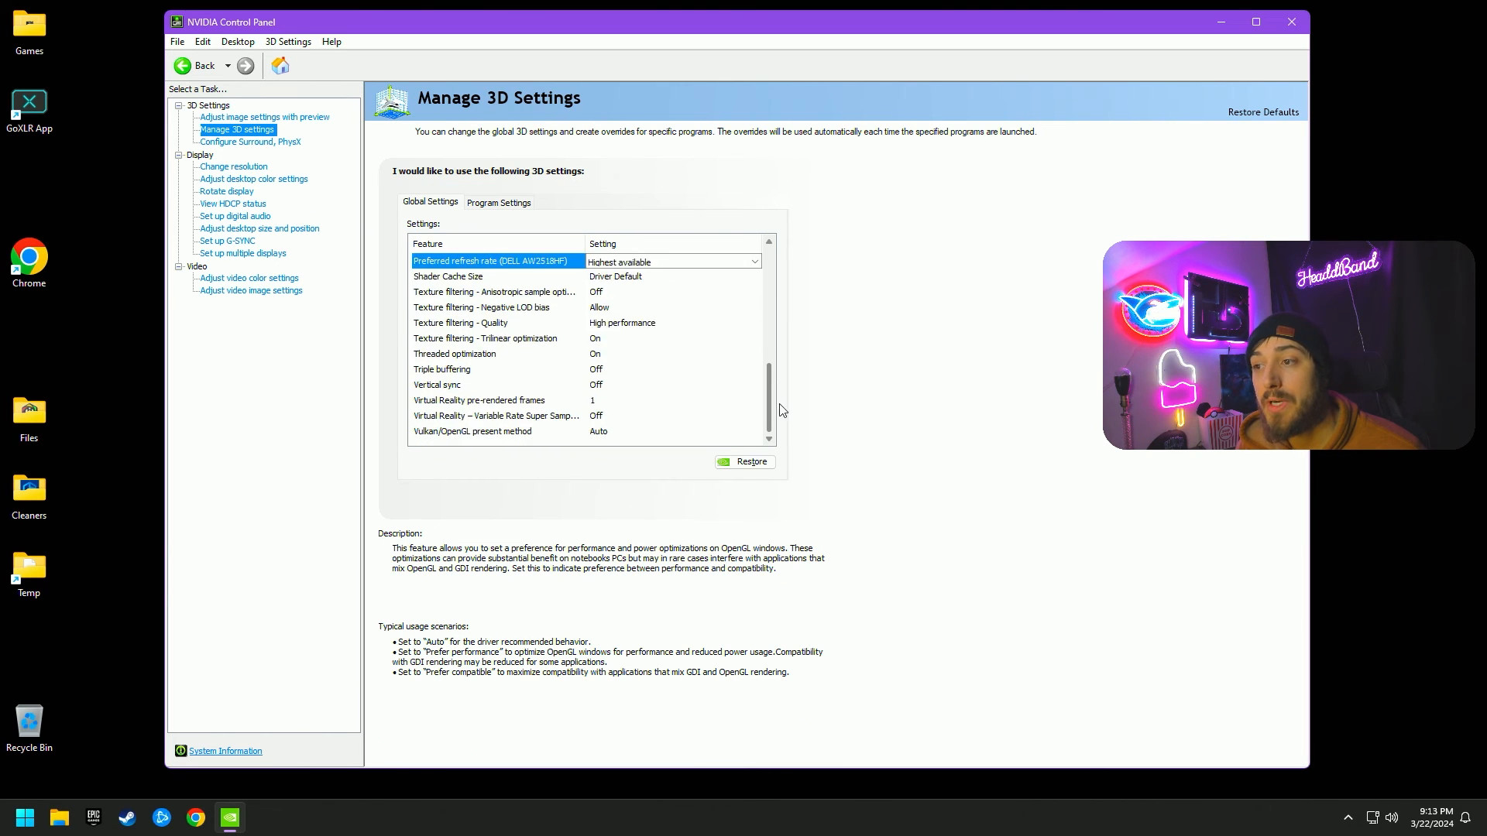